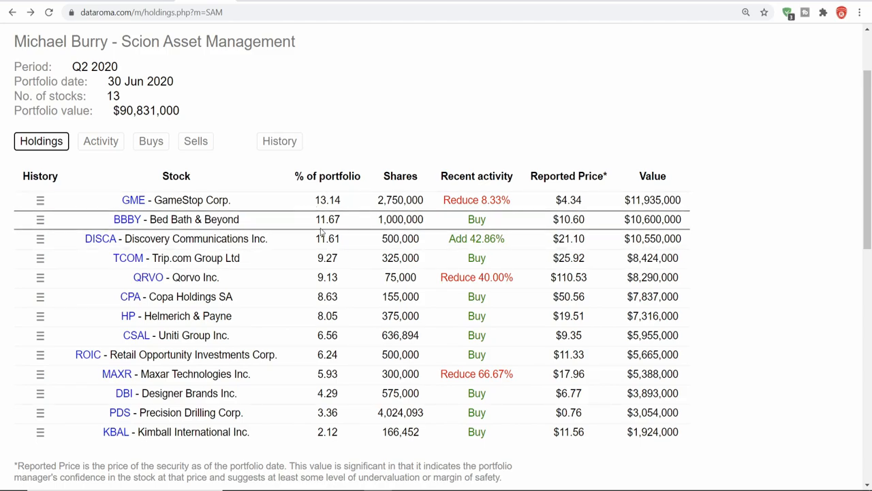
mouse_move(291, 239)
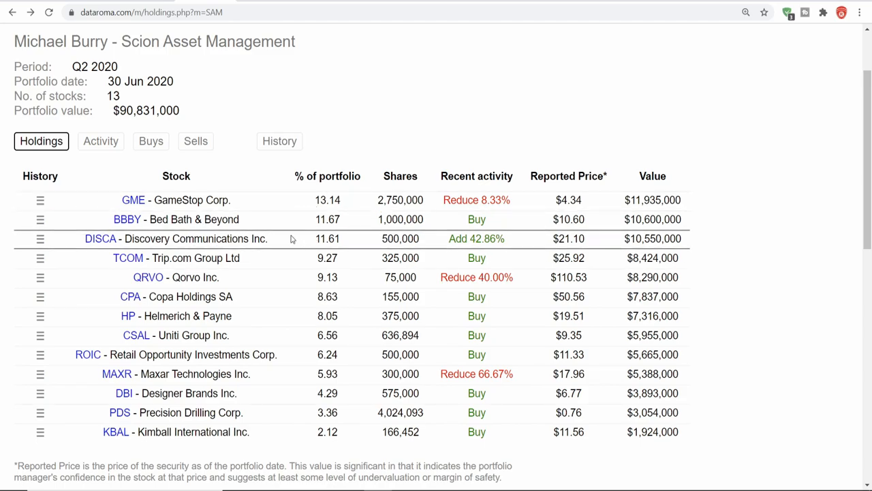
mouse_move(278, 276)
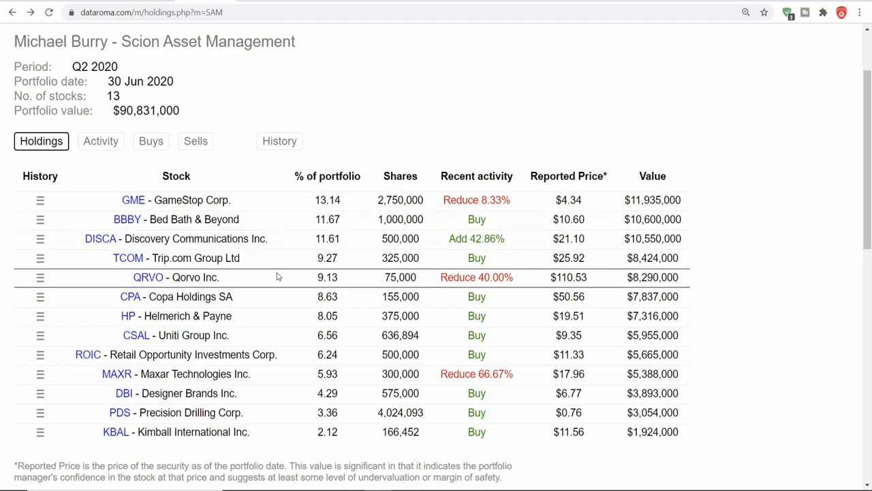
mouse_move(260, 278)
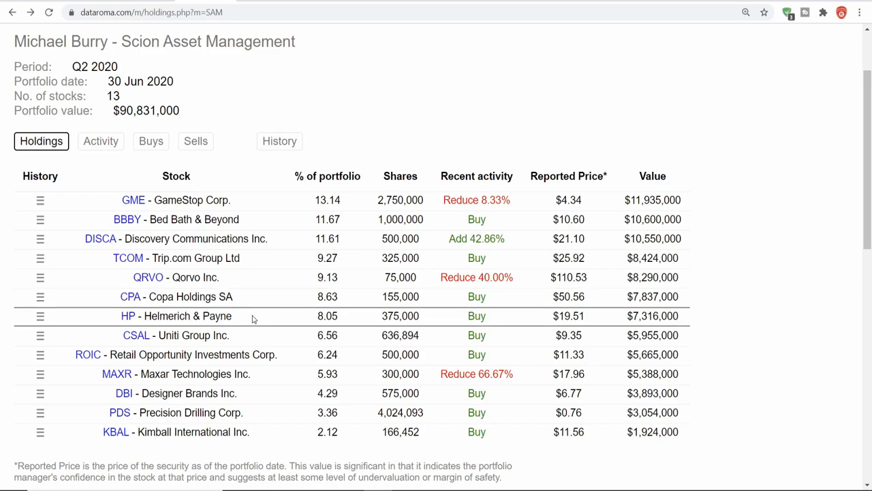
mouse_move(255, 335)
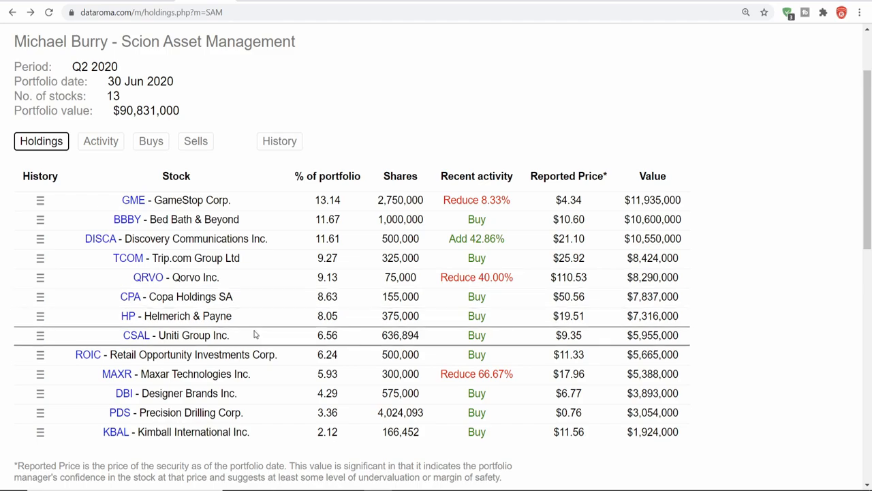
mouse_move(308, 359)
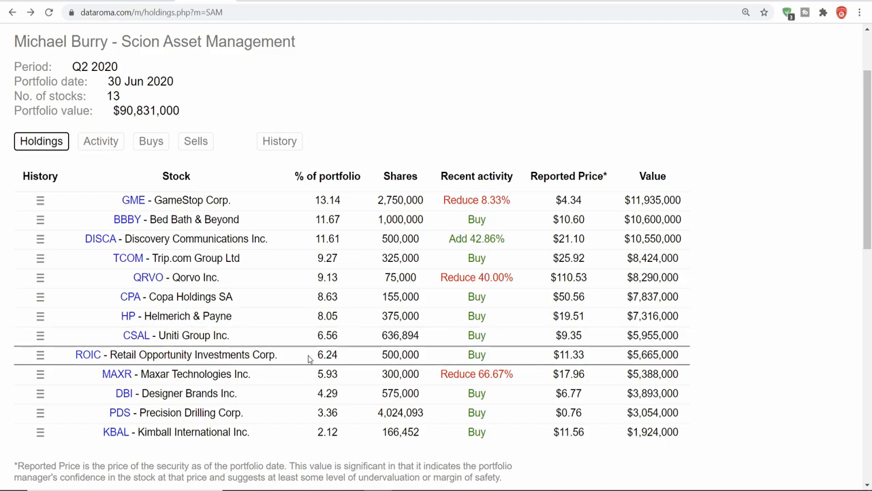
mouse_move(287, 374)
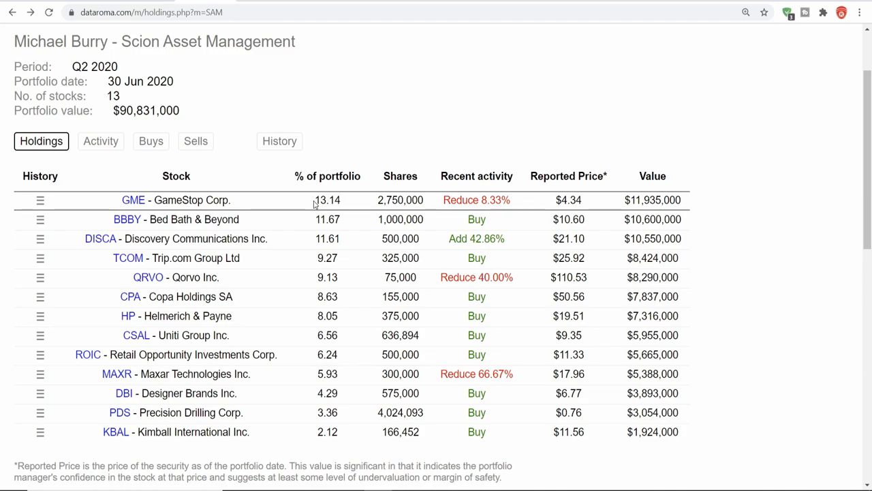
Open GameStop's GME quote page and set its price chart to 5Y, then 1Y.
click(133, 199)
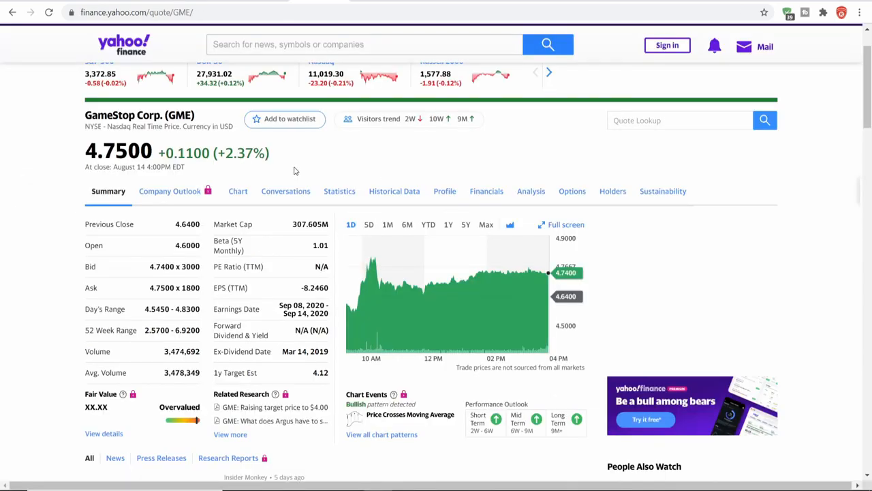
scroll(down, 3)
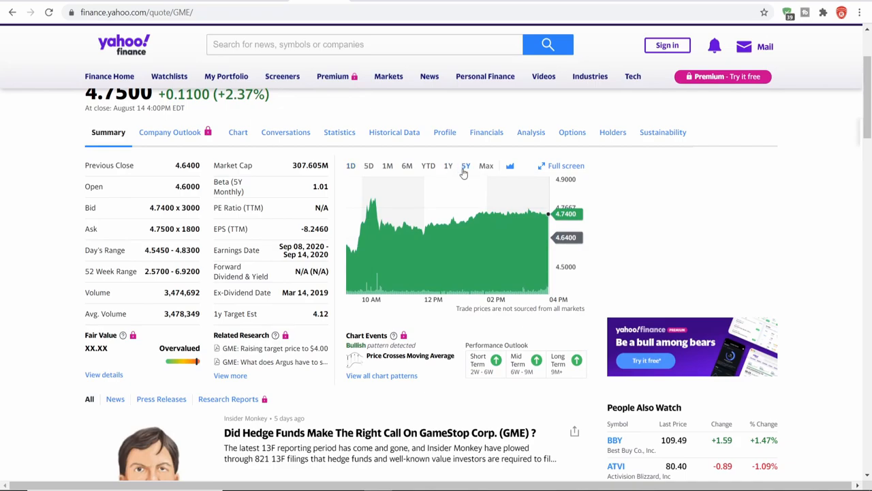
click(465, 165)
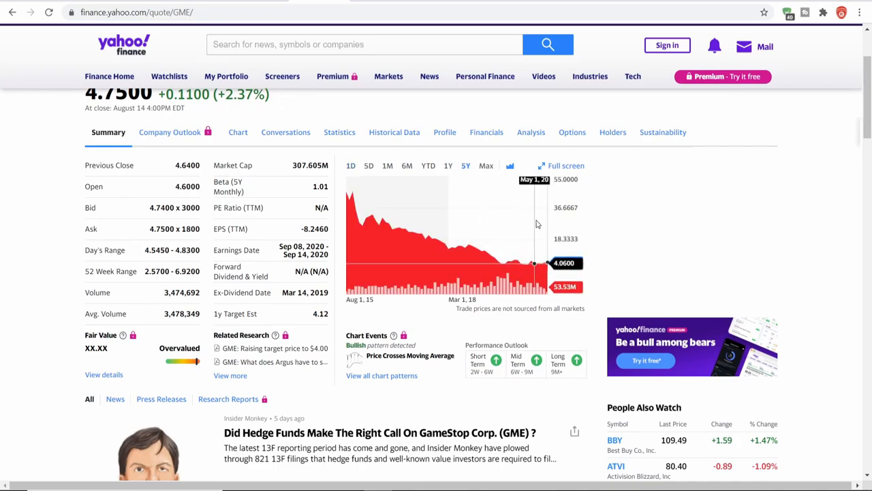
click(447, 166)
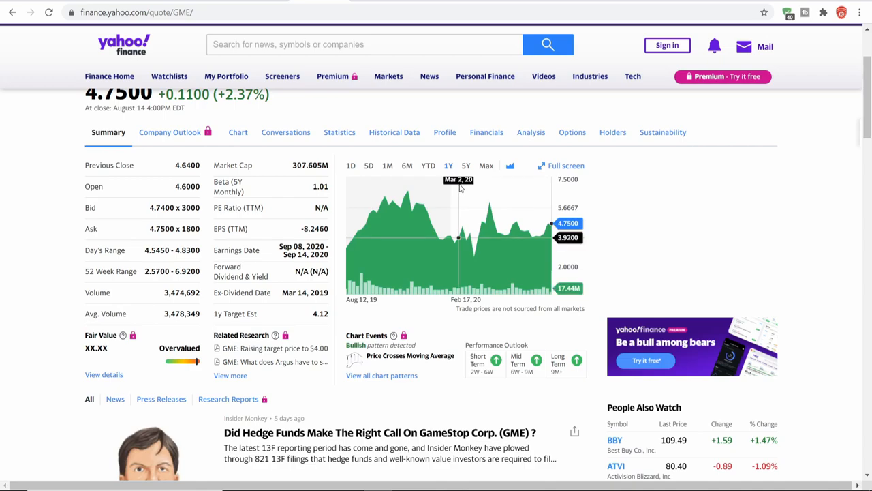
mouse_move(358, 201)
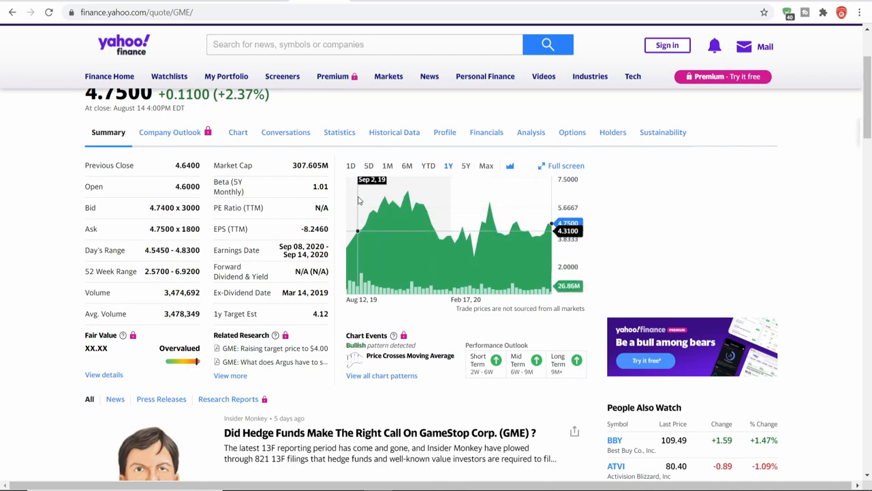
mouse_move(478, 209)
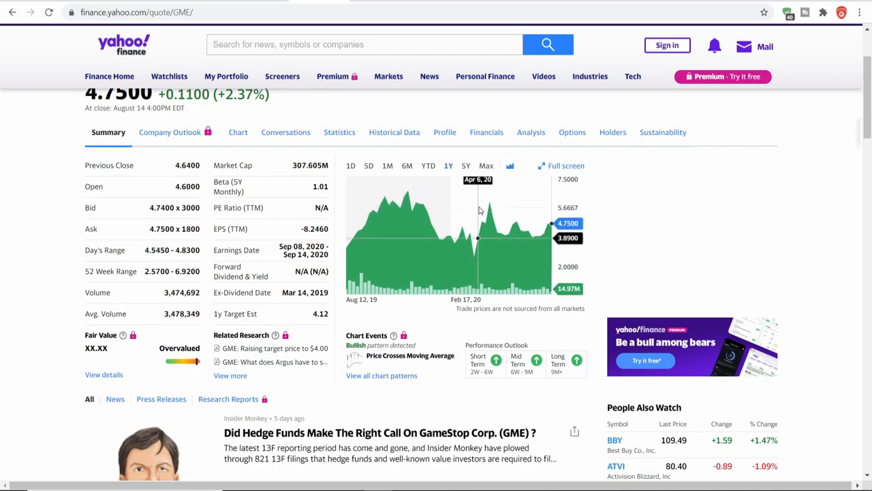
mouse_move(475, 214)
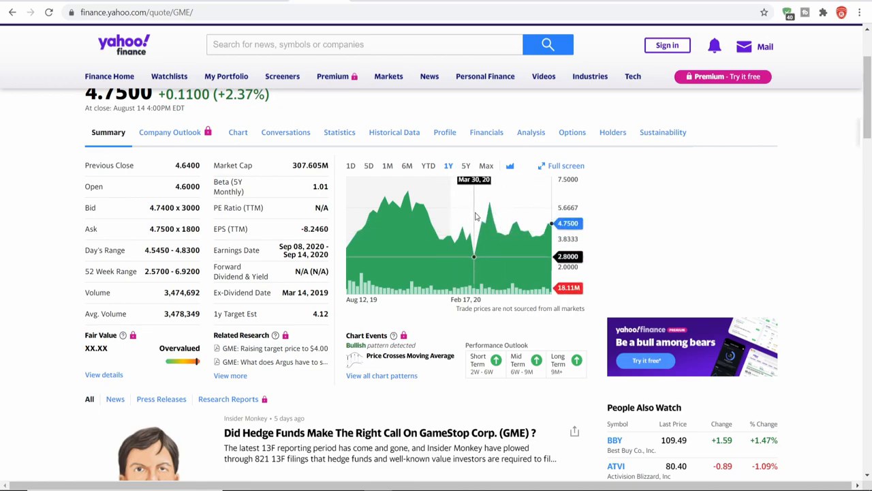
mouse_move(446, 216)
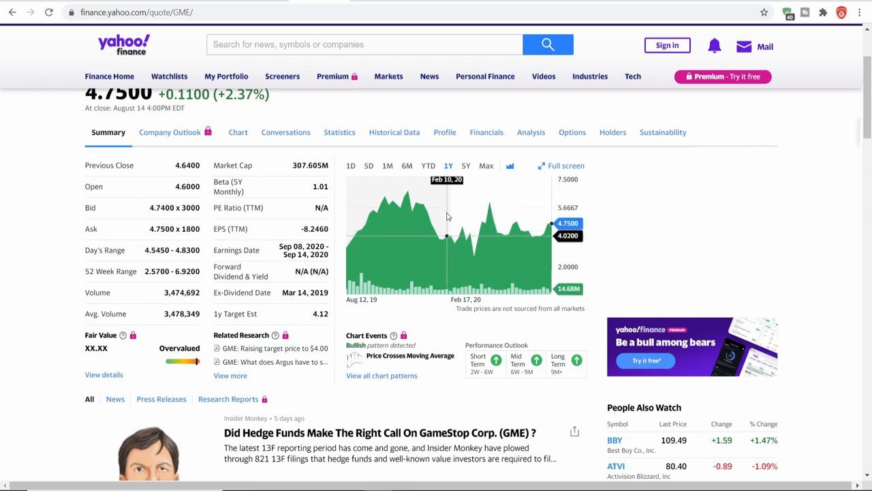
mouse_move(530, 216)
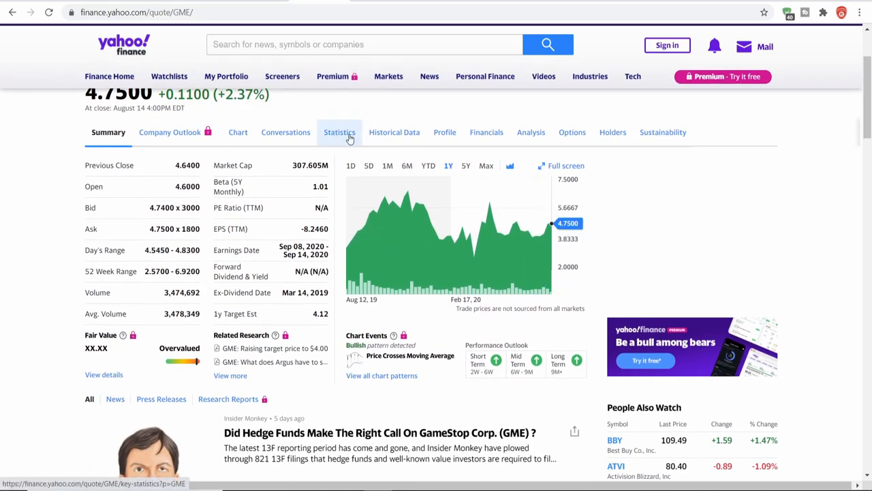
Open GameStop's Statistics tab and scroll through valuation measures, financial highlights and trading information.
click(339, 132)
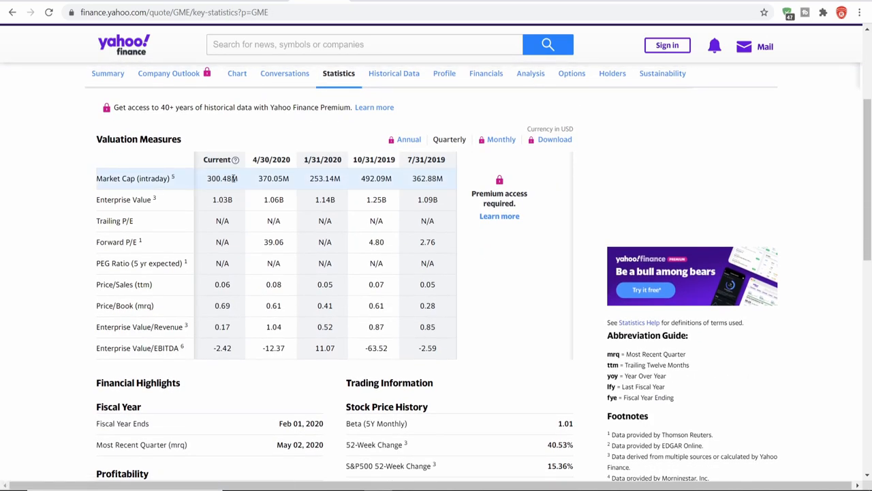
scroll(down, 3)
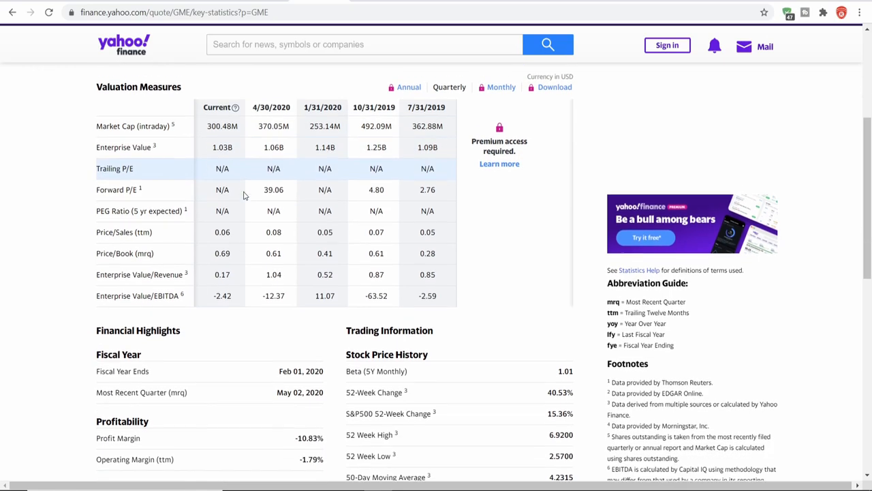
scroll(down, 3)
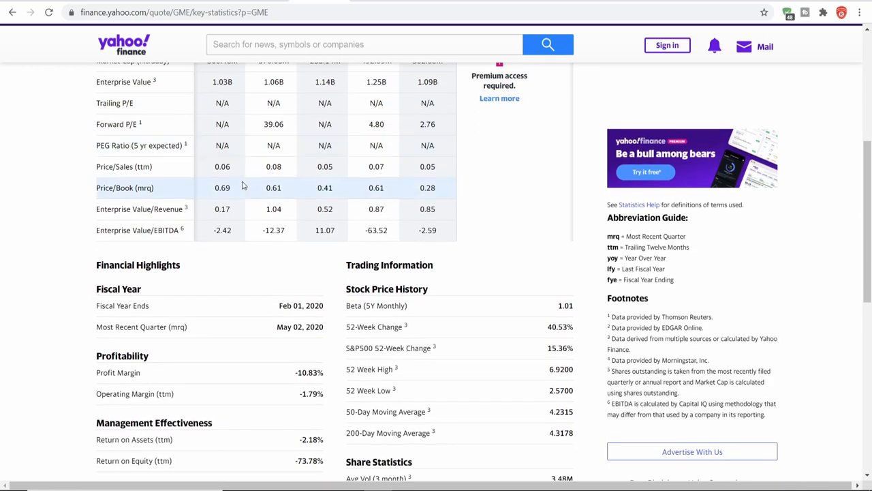
scroll(down, 3)
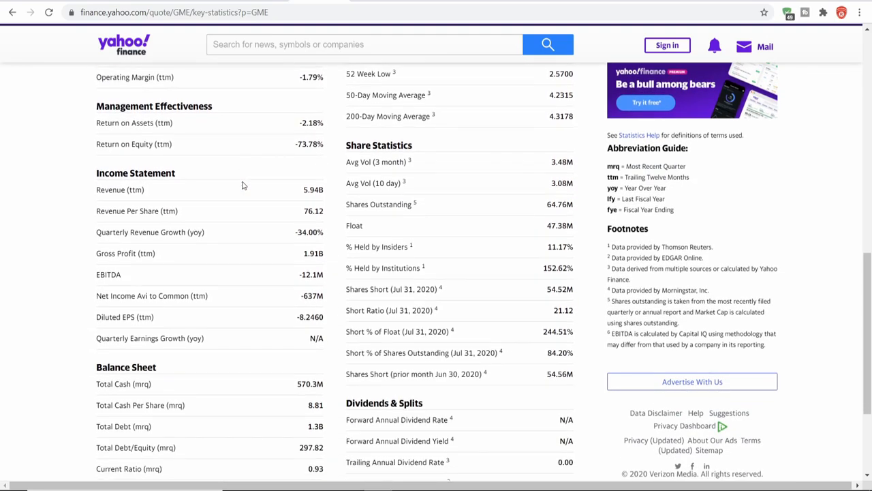
scroll(up, 3)
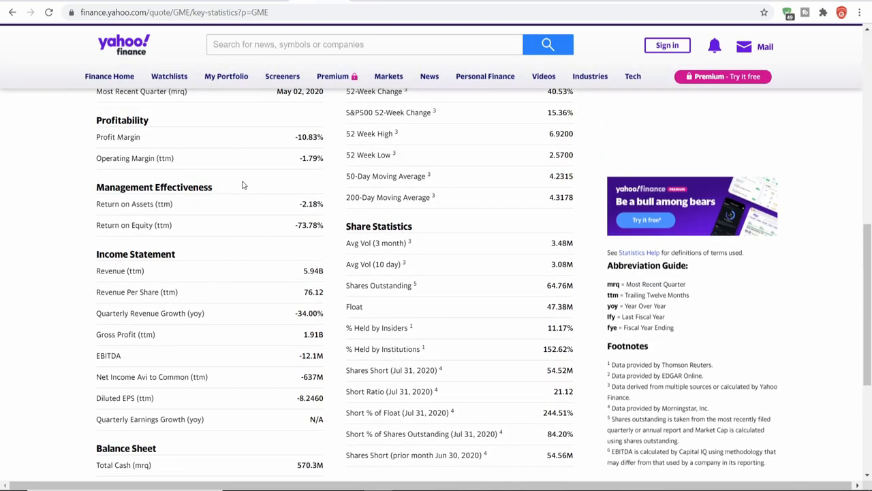
scroll(down, 3)
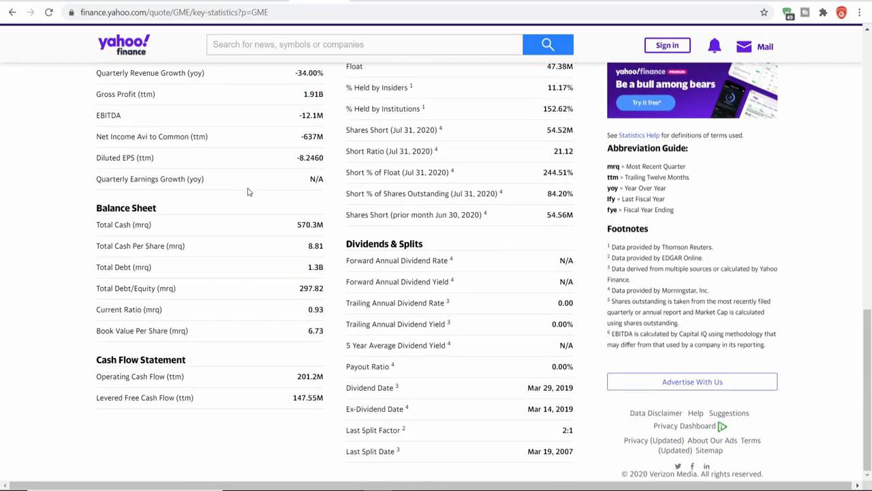
scroll(up, 3)
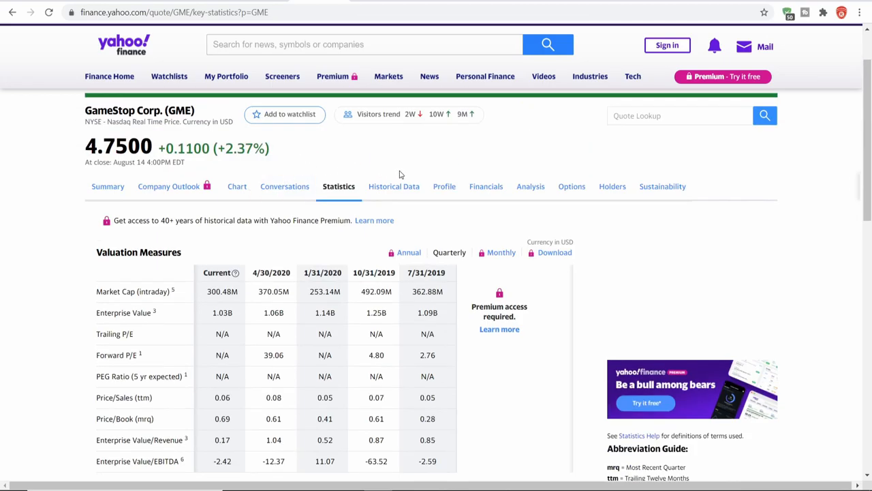
mouse_move(554, 231)
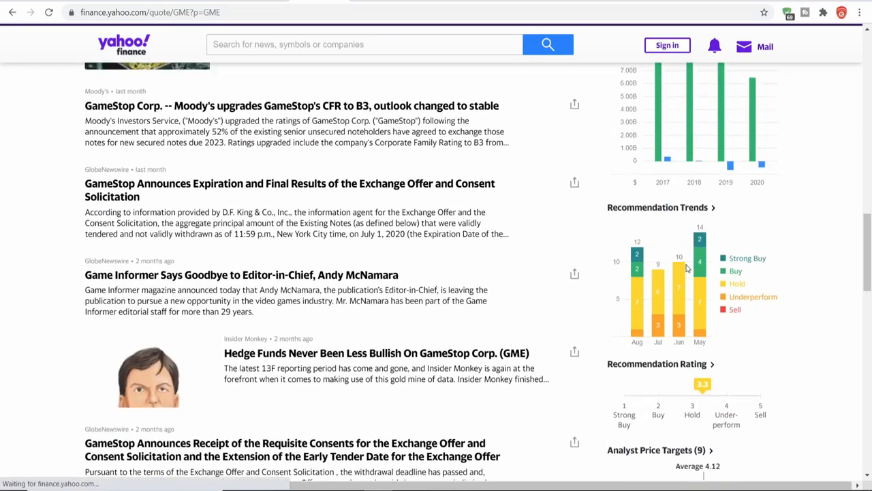
Scroll through GameStop's news, earnings, quarterly financials and analyst recommendation trends.
scroll(up, 3)
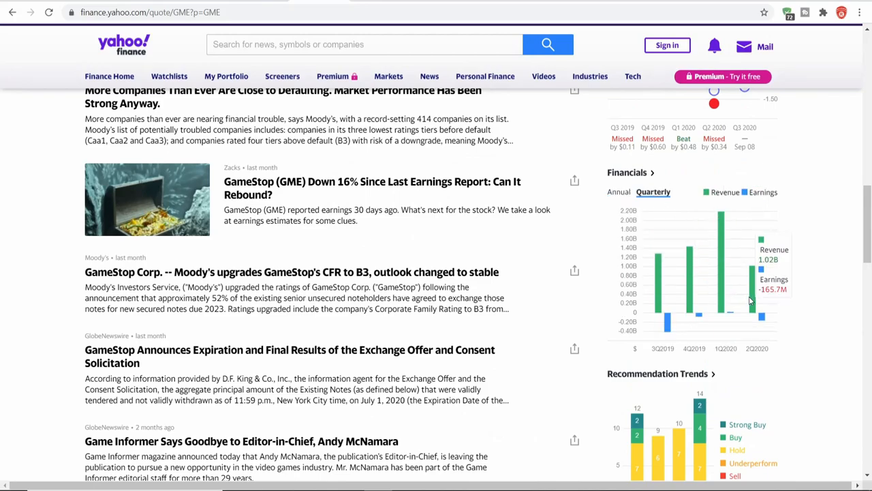
mouse_move(723, 308)
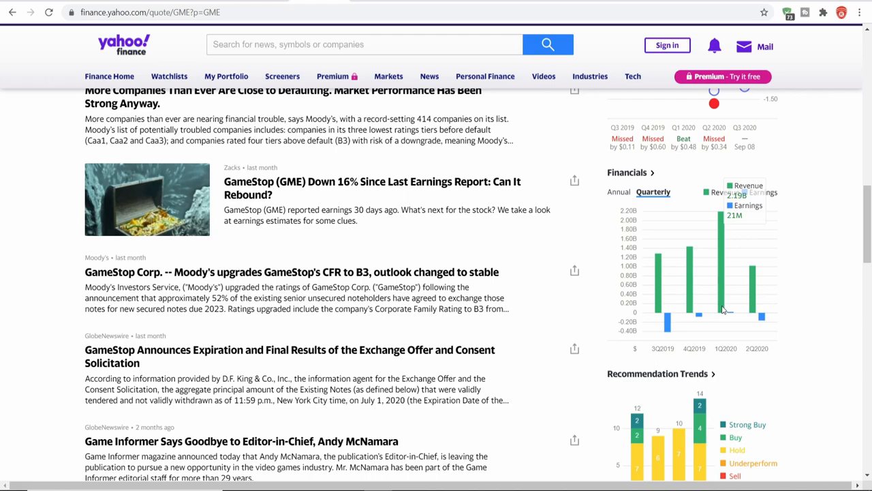
mouse_move(716, 323)
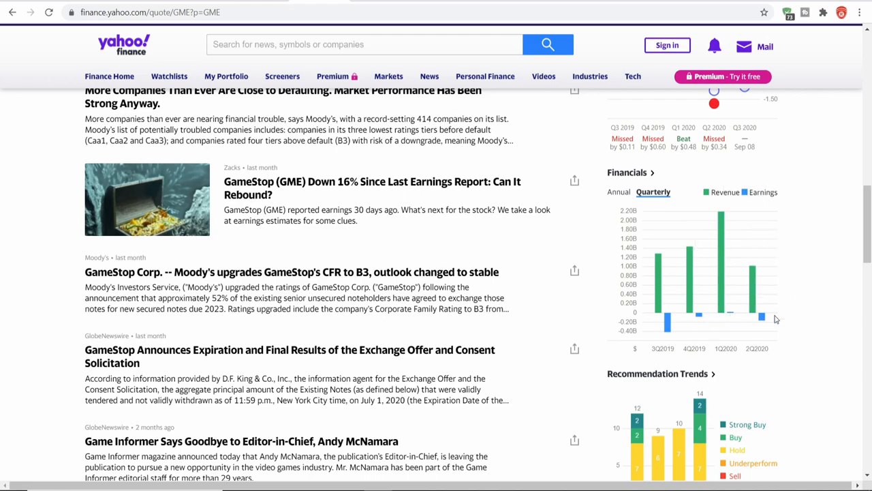
scroll(down, 3)
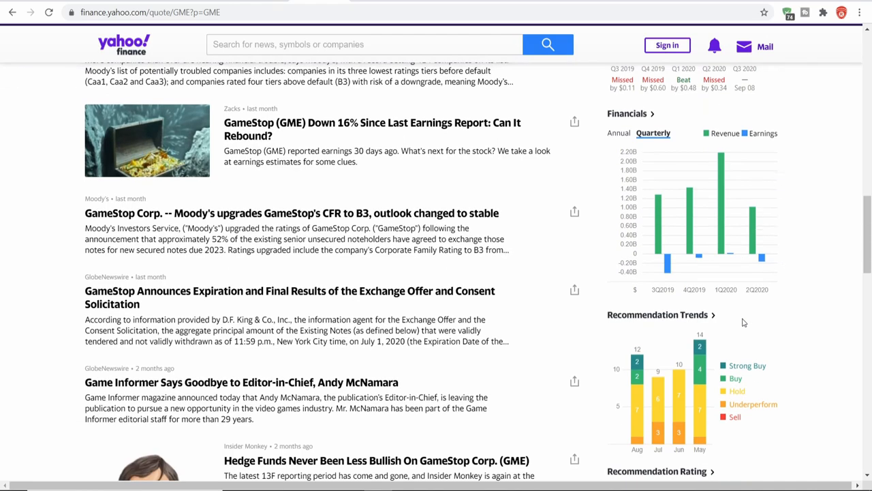
scroll(up, 3)
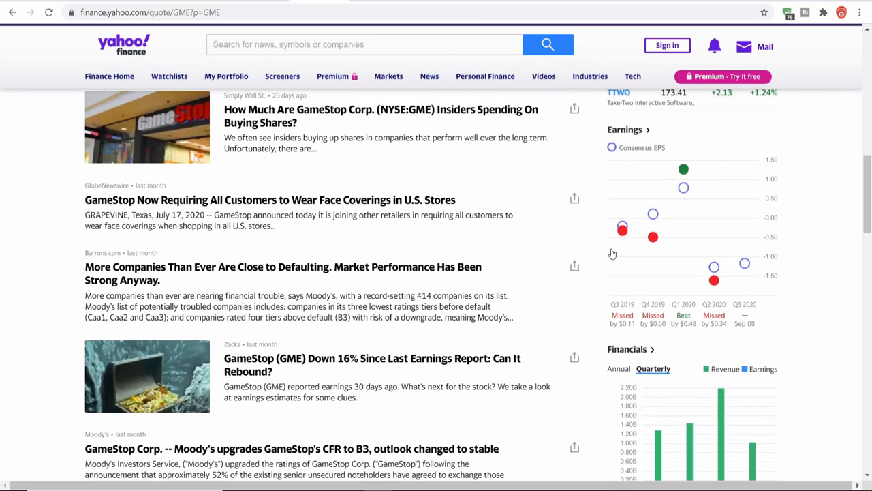
mouse_move(612, 253)
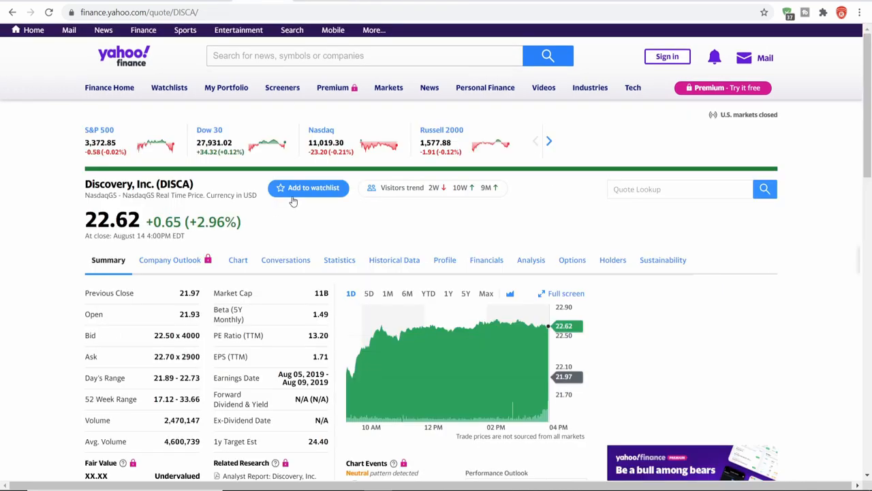
scroll(down, 3)
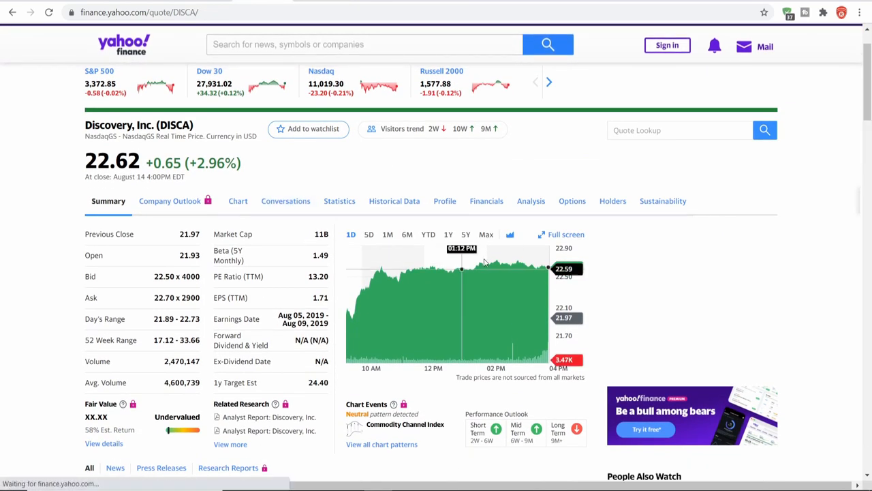
scroll(down, 3)
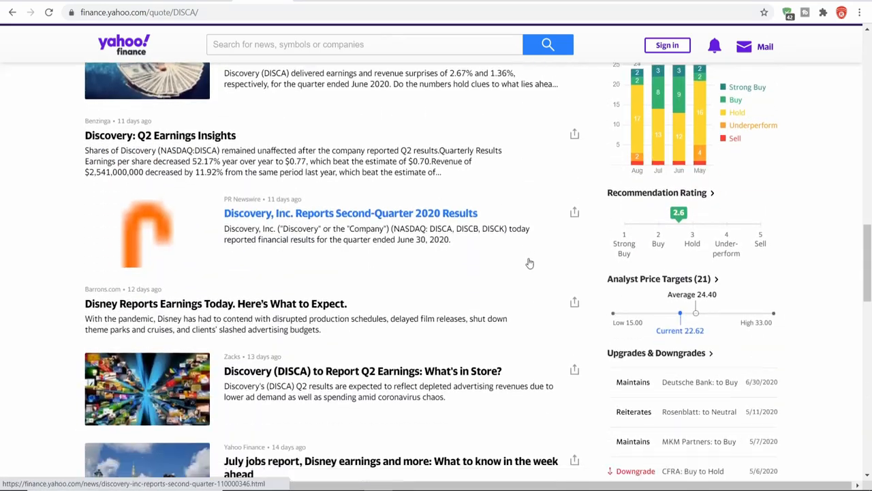
scroll(down, 3)
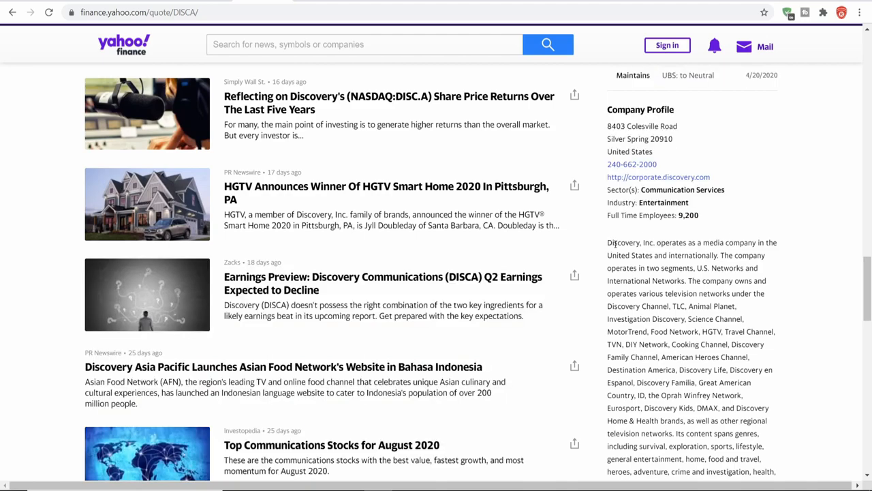
scroll(up, 3)
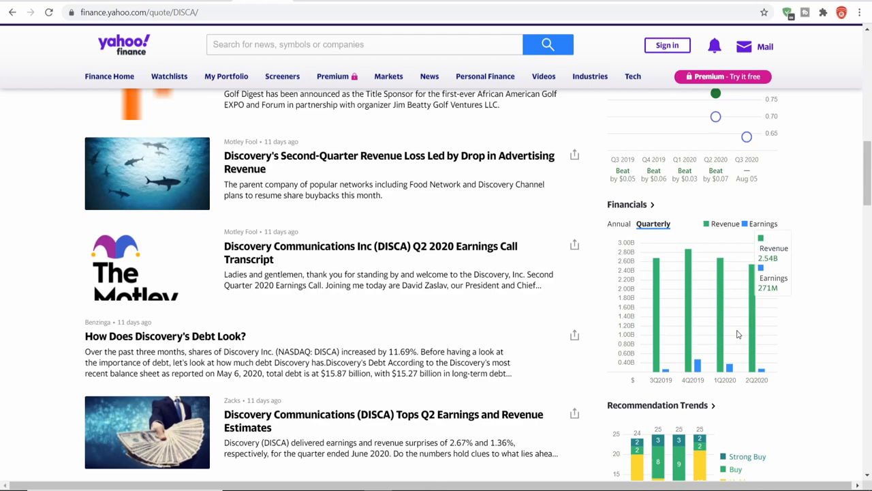
mouse_move(660, 241)
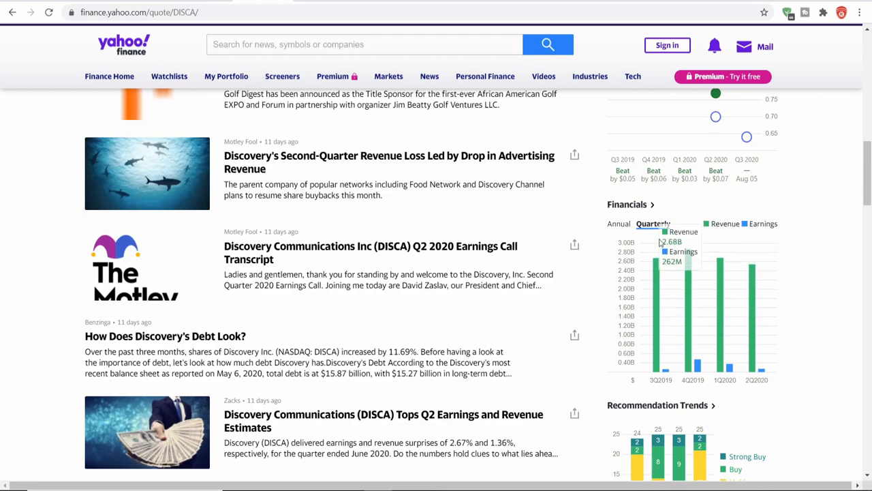
click(619, 223)
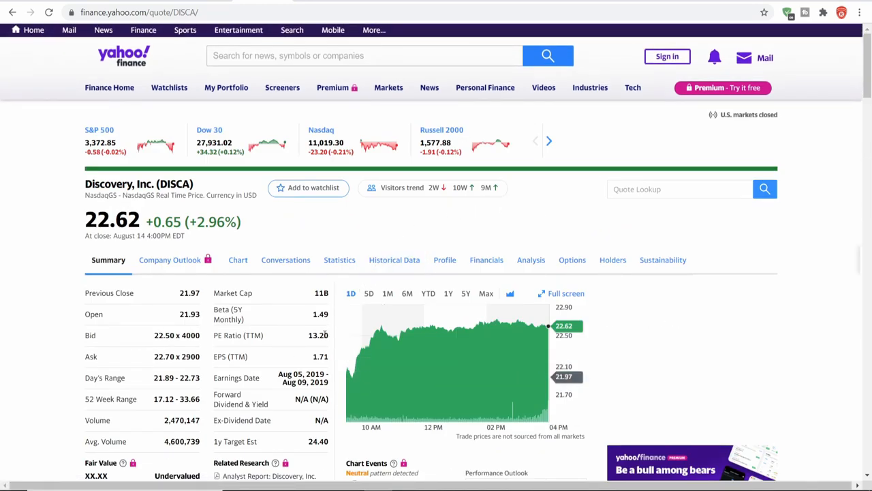
mouse_move(431, 324)
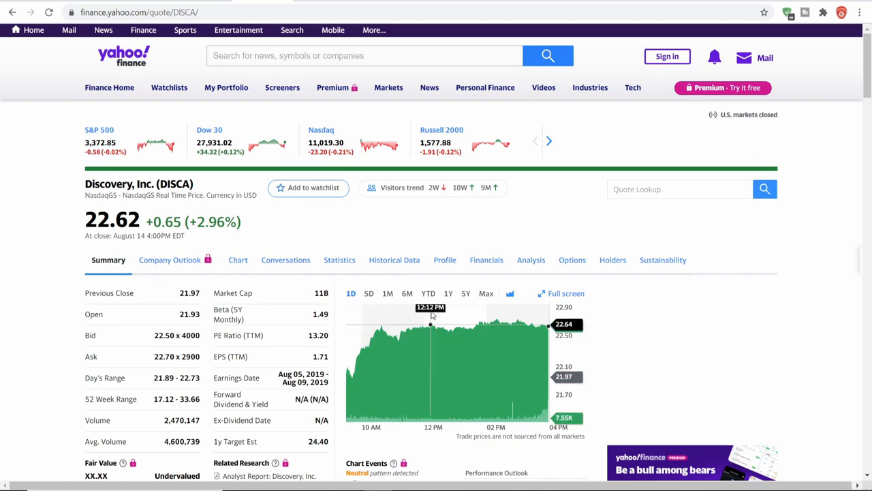
Switch Discovery's price chart to the 5Y range, then to 1Y.
click(466, 293)
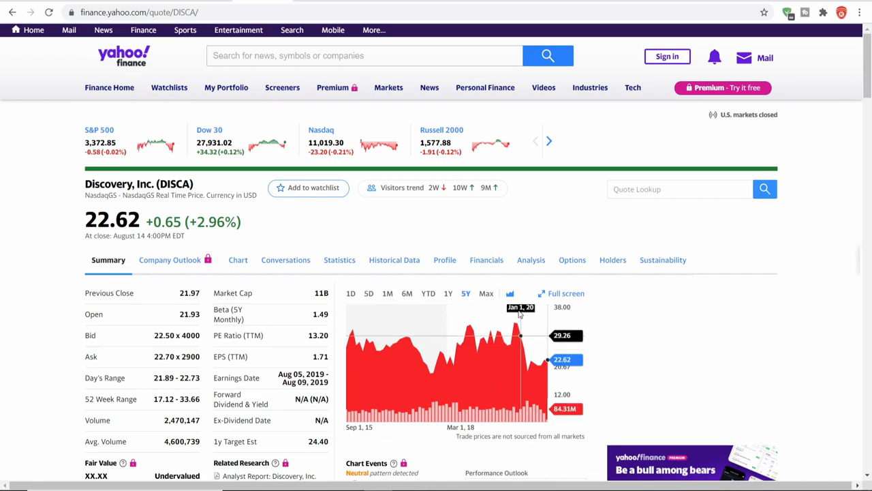
click(447, 293)
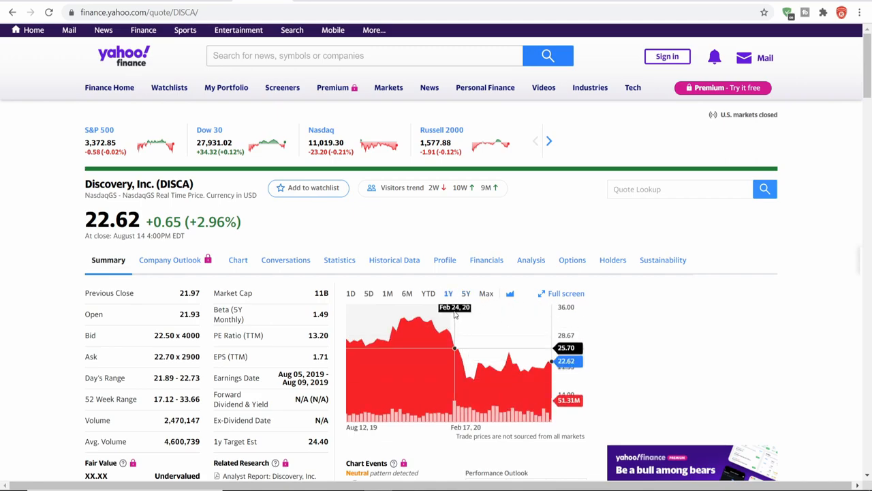
mouse_move(447, 317)
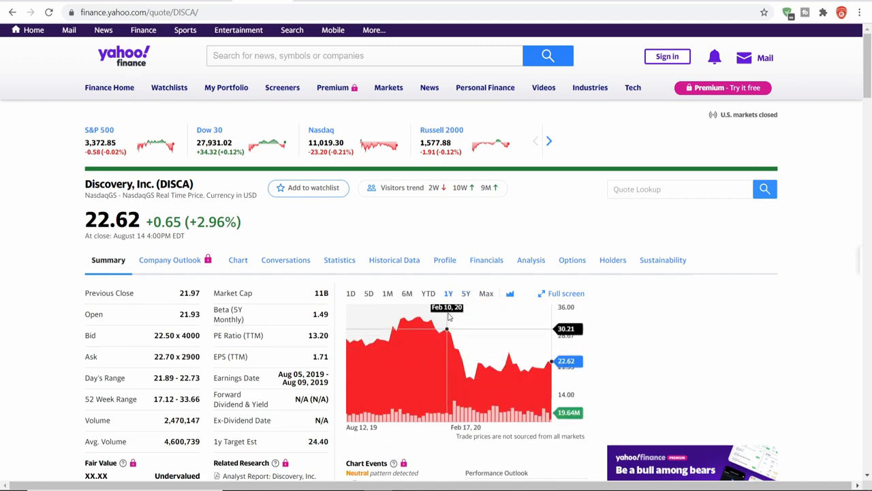
mouse_move(455, 317)
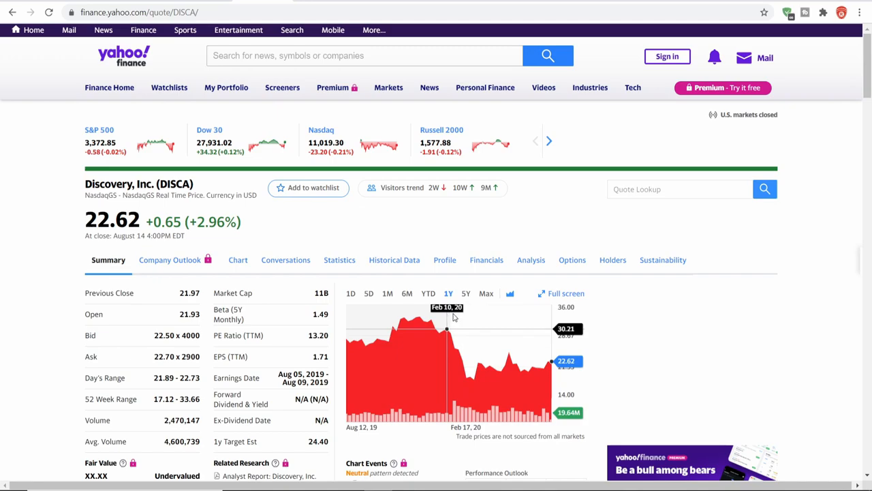
mouse_move(539, 322)
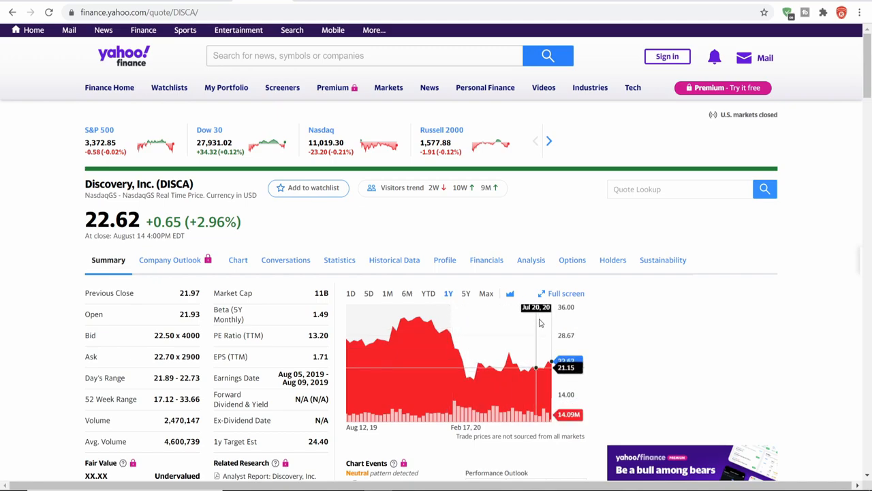
mouse_move(538, 320)
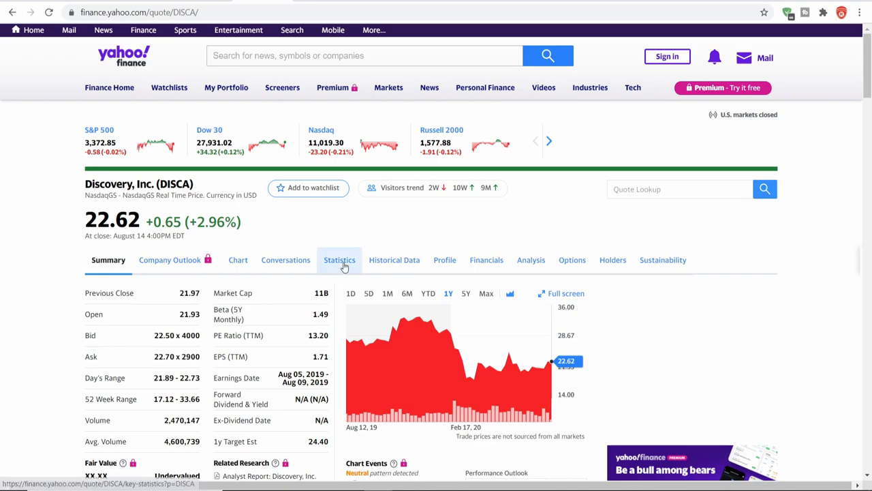
Open Discovery's Statistics tab and mark the Trailing P/E and PEG Ratio values.
click(340, 259)
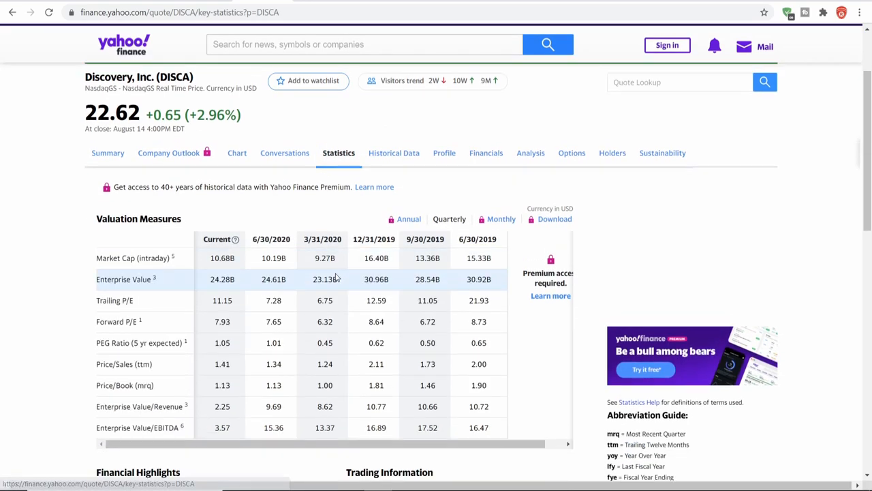
scroll(down, 3)
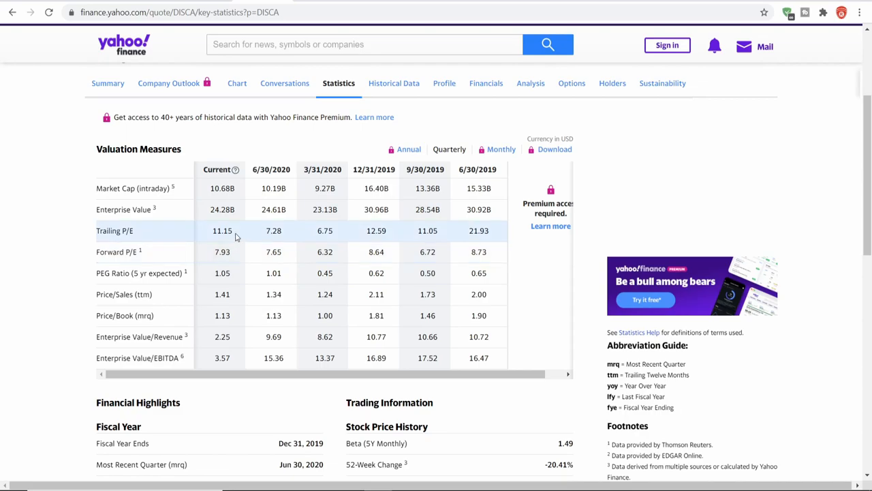
double_click(223, 230)
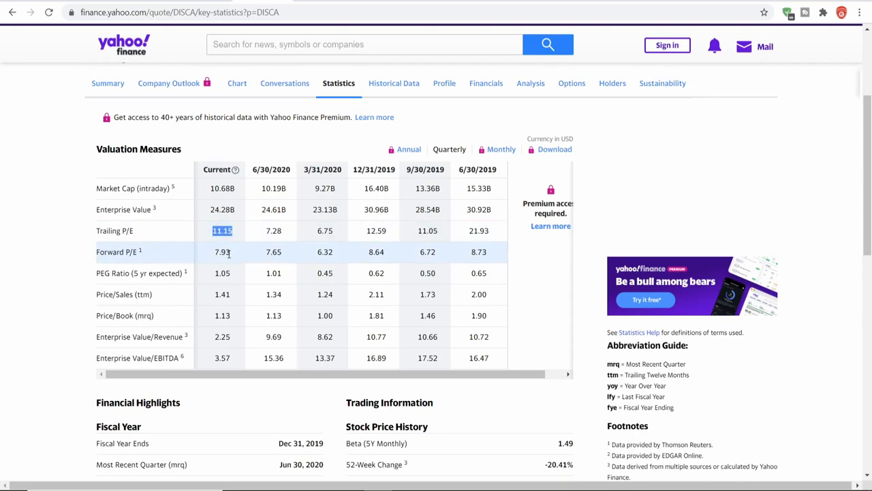
scroll(down, 3)
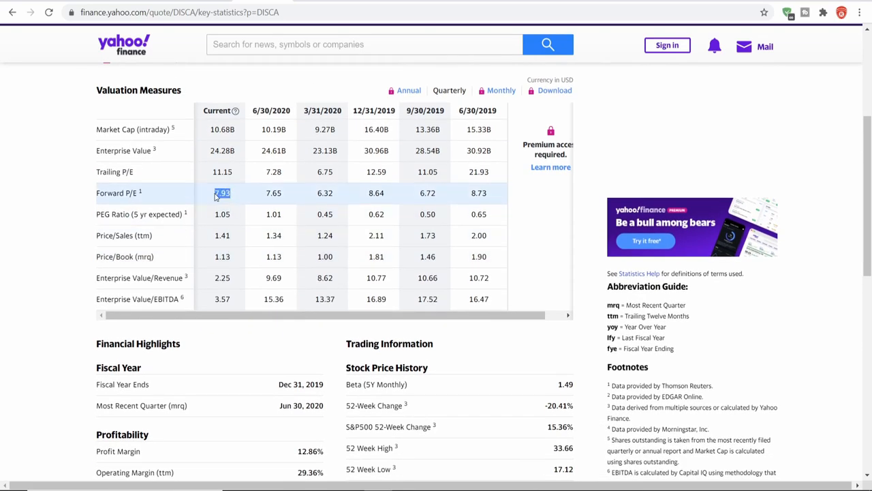
click(222, 171)
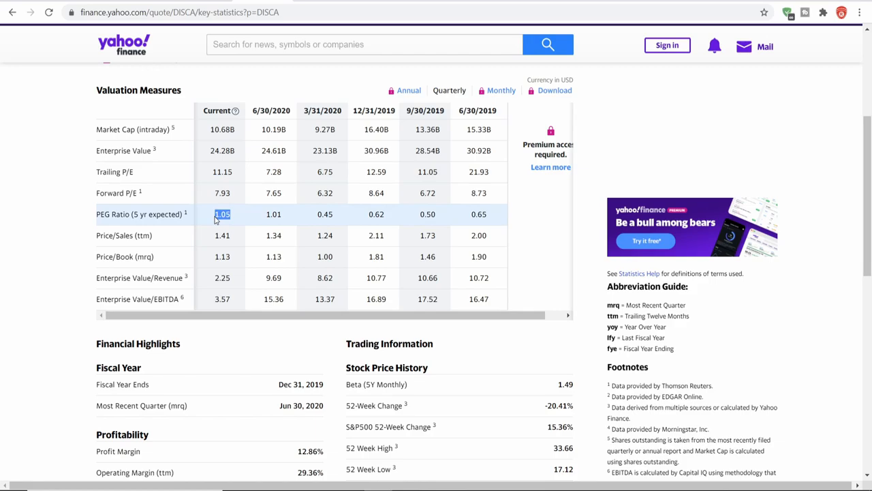
mouse_move(261, 217)
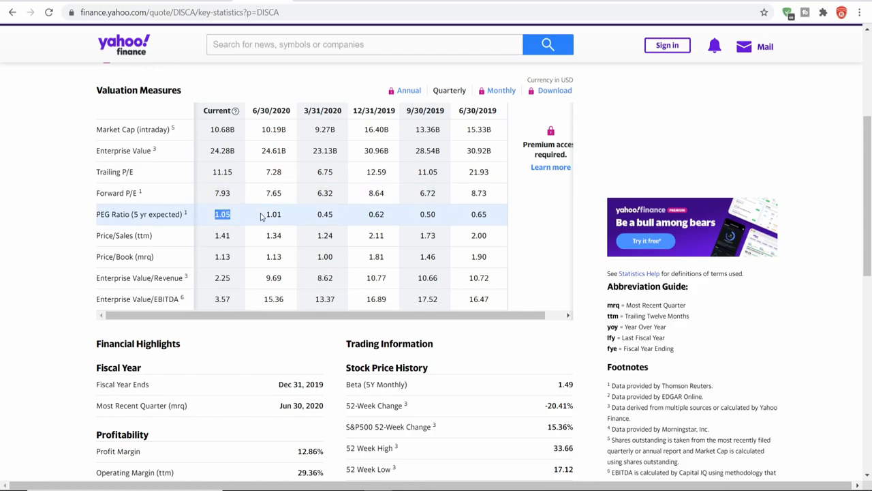
scroll(down, 3)
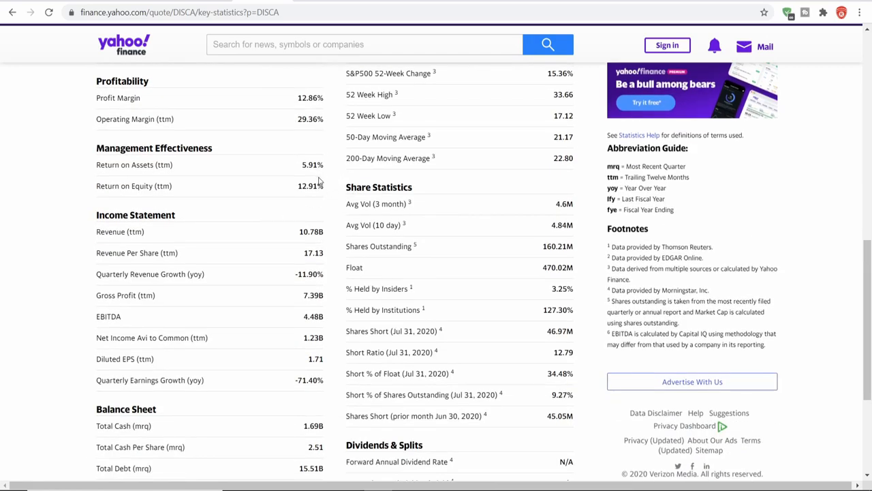
double_click(310, 185)
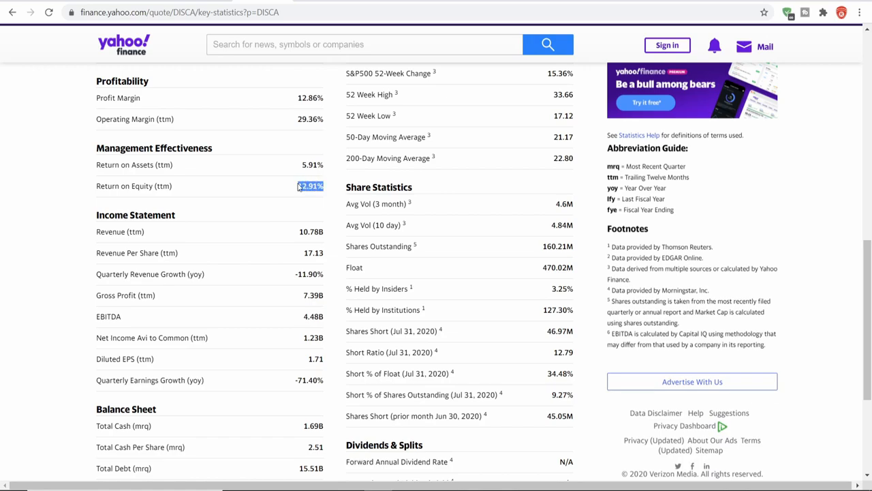
scroll(down, 3)
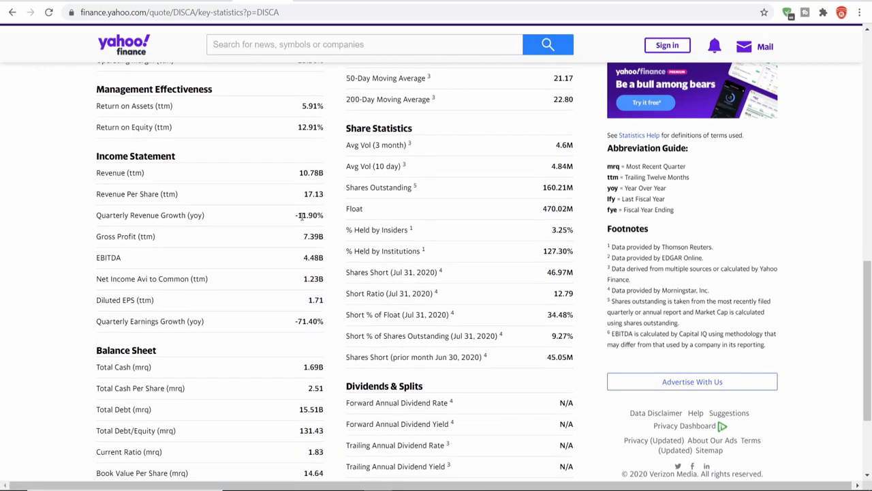
scroll(down, 3)
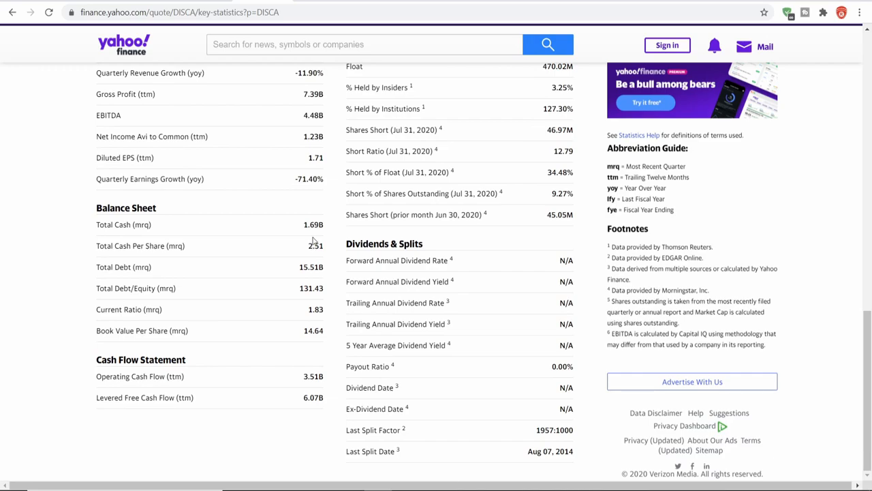
double_click(312, 225)
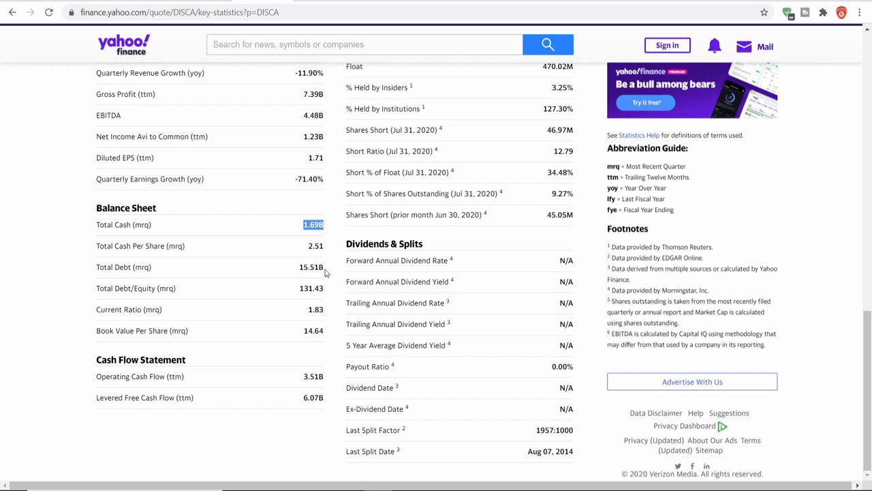
mouse_move(220, 235)
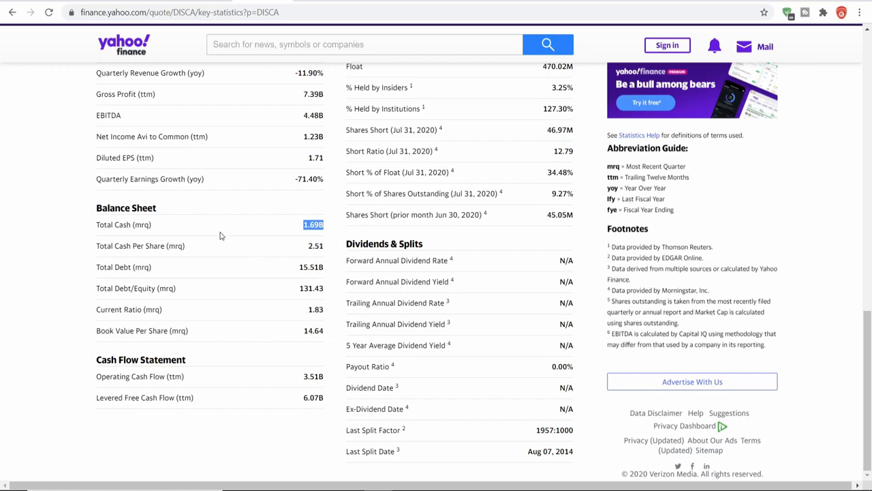
scroll(up, 3)
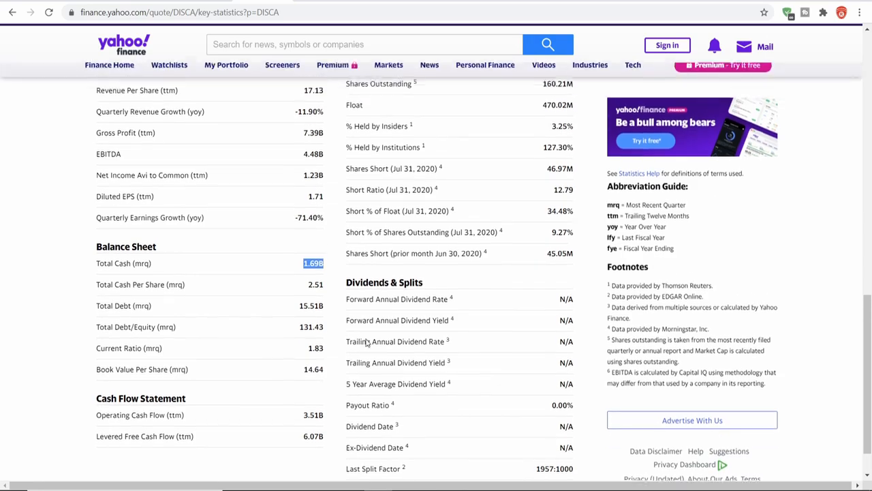
scroll(up, 3)
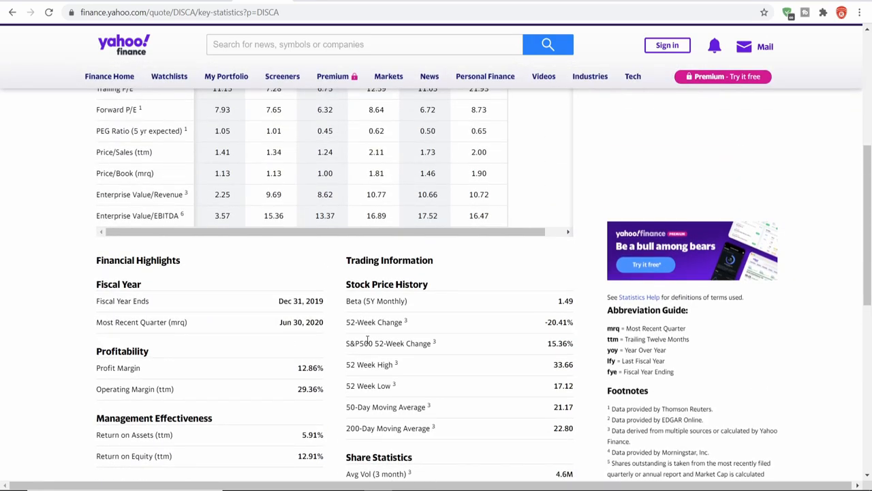
scroll(up, 3)
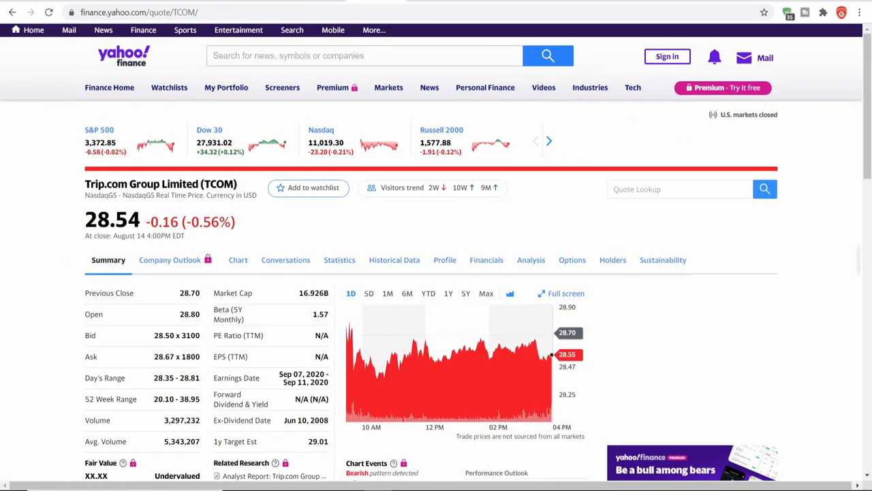
Set Trip.com's Financials chart to Quarterly and scroll down to the company profile.
scroll(down, 3)
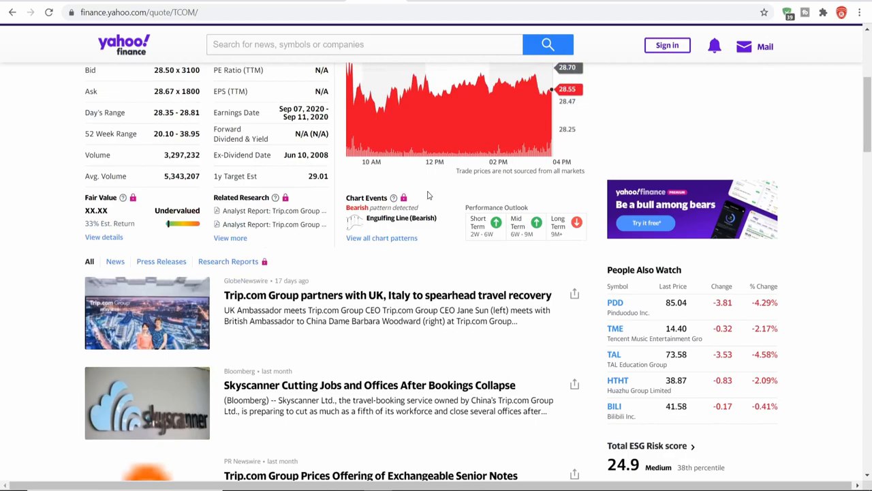
scroll(down, 3)
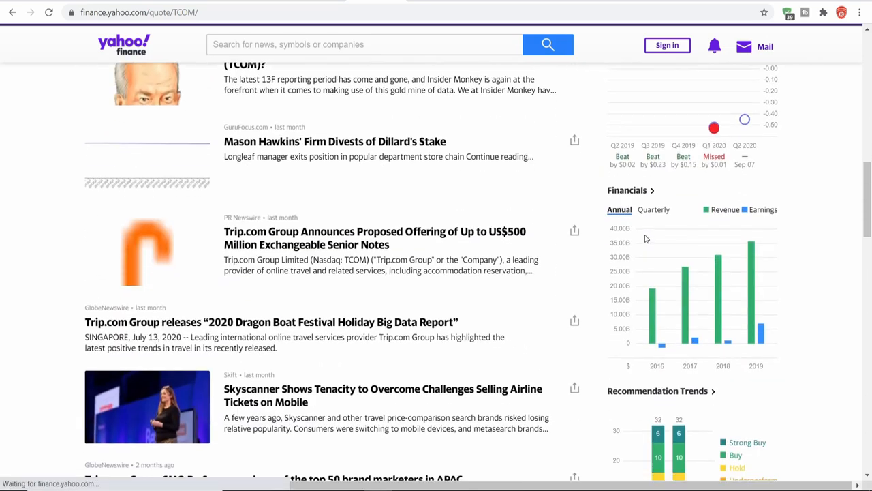
click(653, 164)
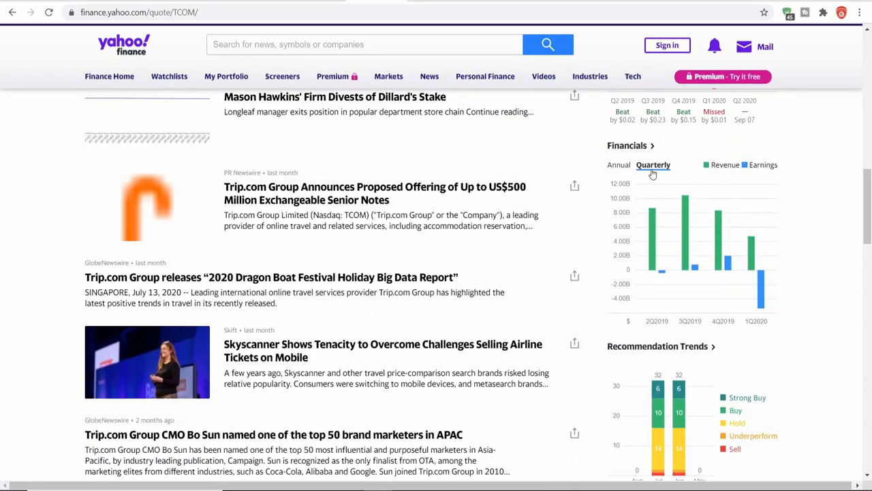
mouse_move(759, 266)
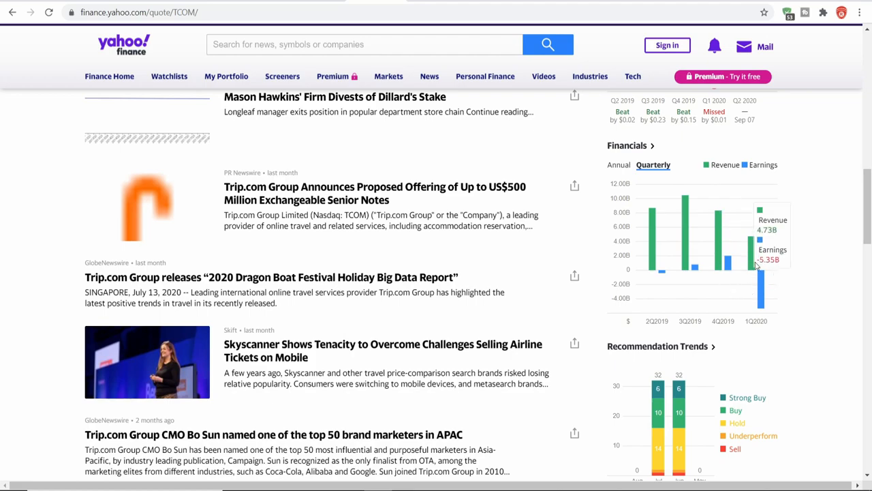
scroll(down, 3)
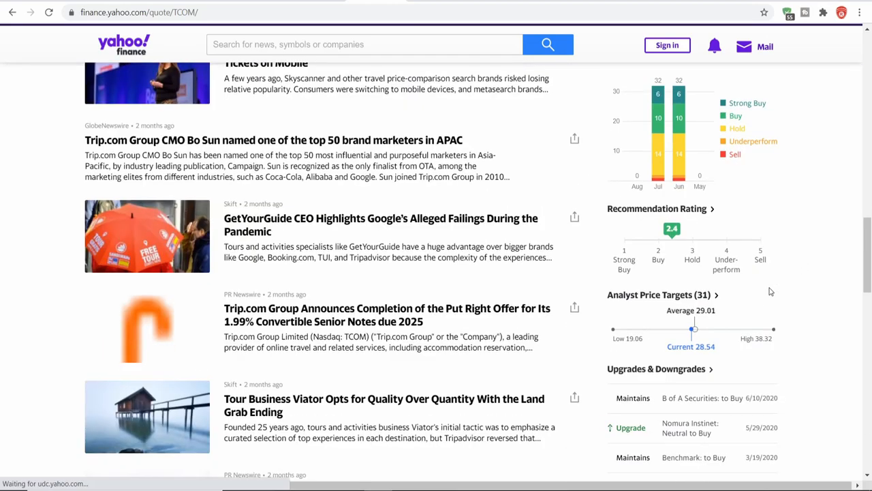
scroll(down, 3)
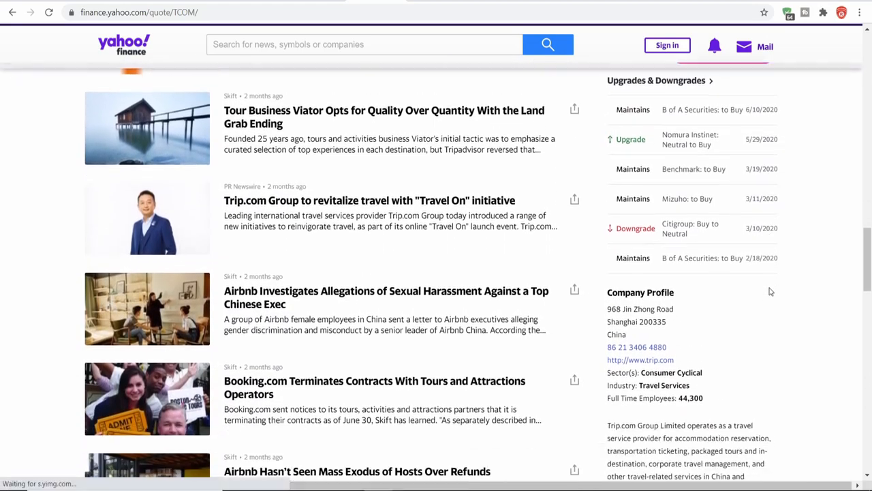
Scroll to the top of Trip.com's summary and set the chart to 6M, then 1Y.
scroll(up, 3)
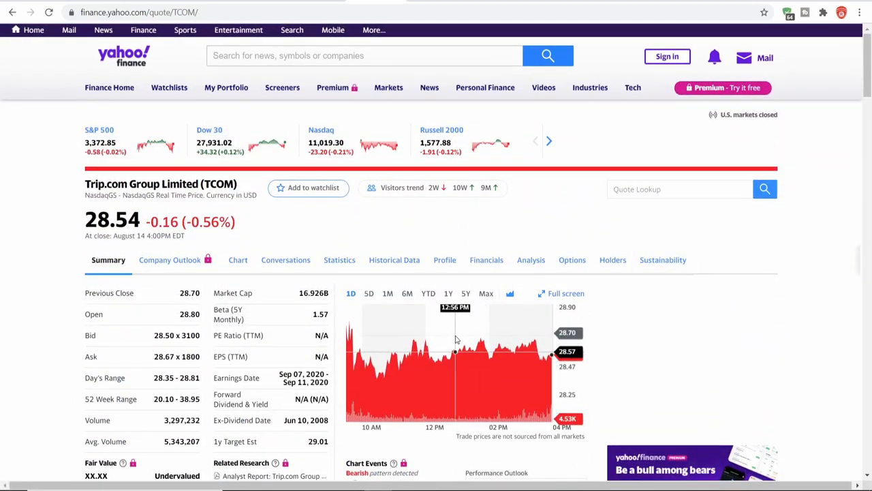
click(407, 293)
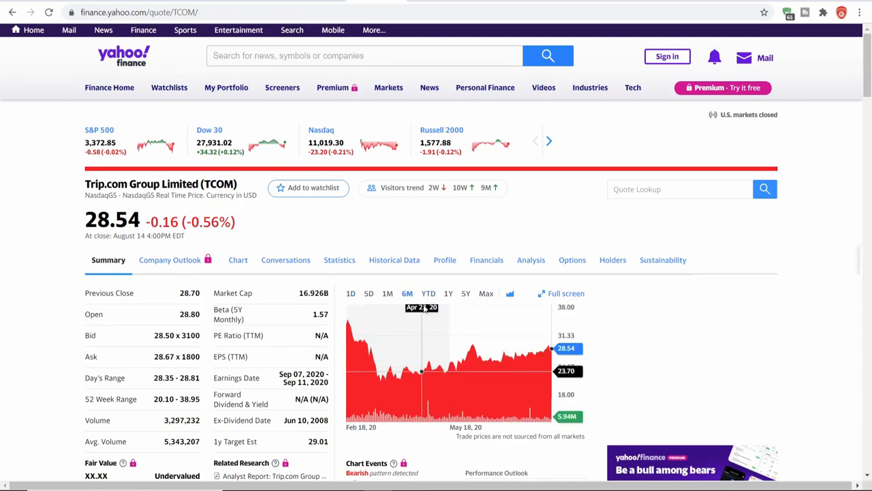
click(449, 293)
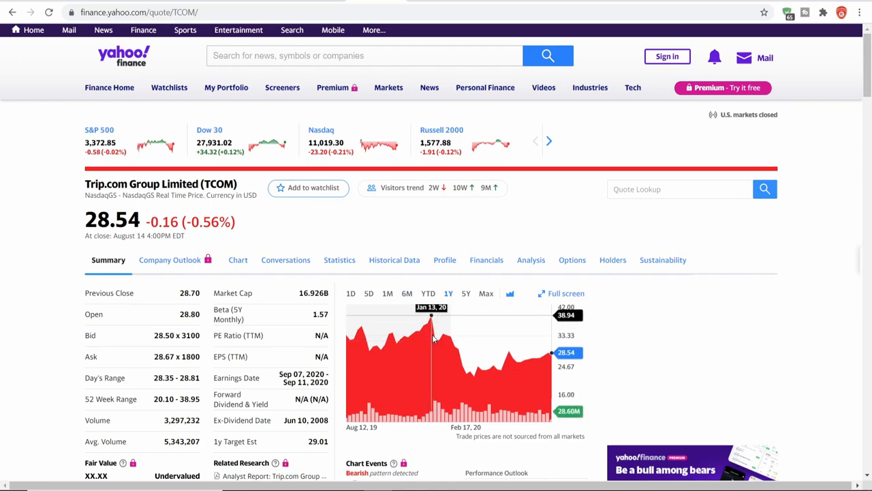
mouse_move(443, 335)
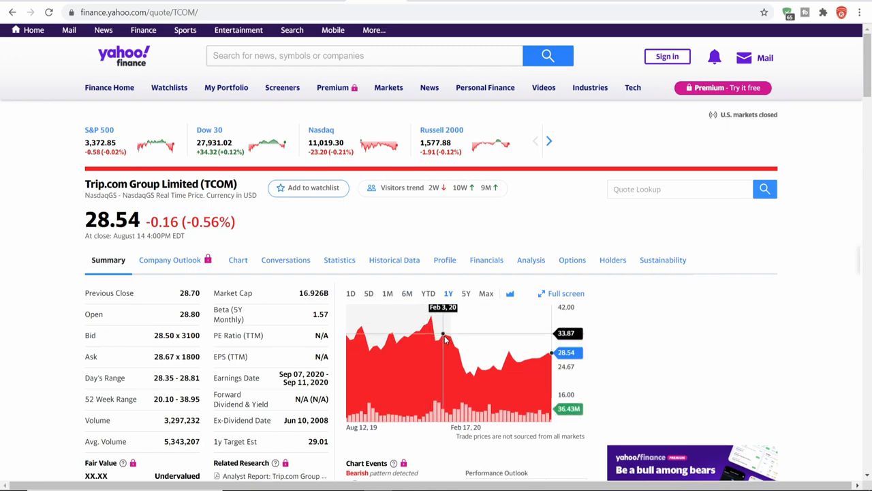
mouse_move(463, 350)
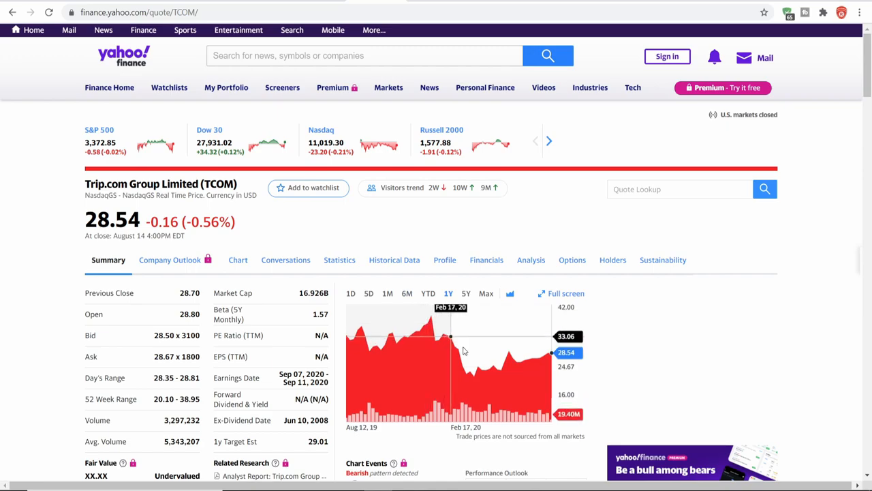
mouse_move(553, 360)
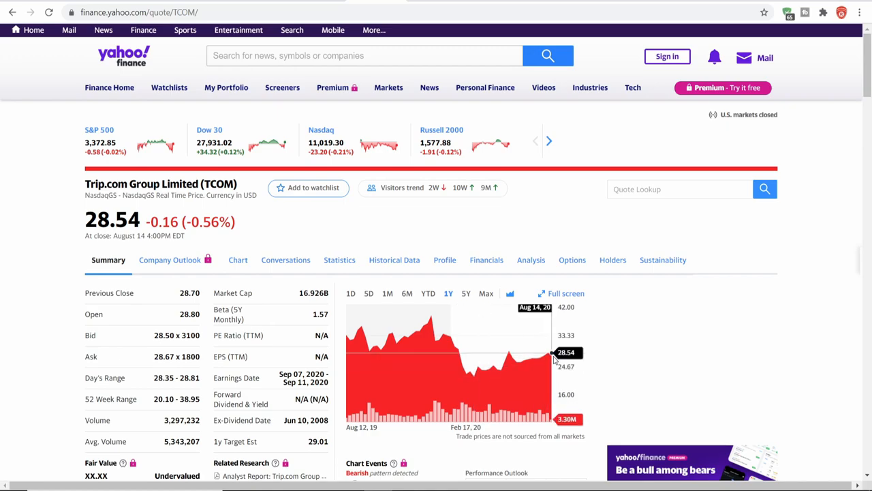
mouse_move(545, 356)
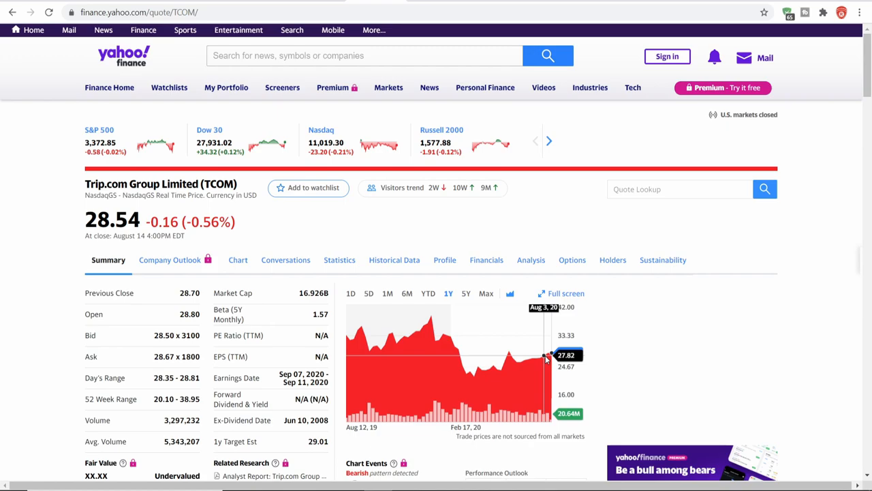
mouse_move(490, 328)
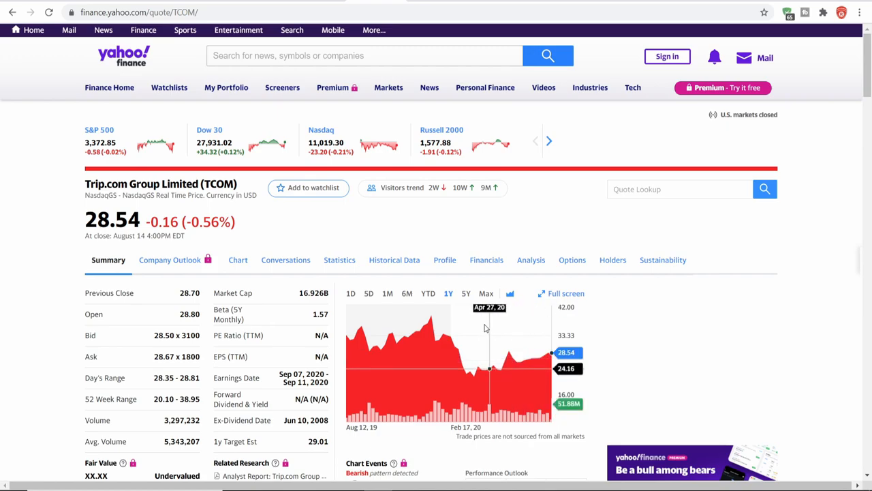
mouse_move(497, 303)
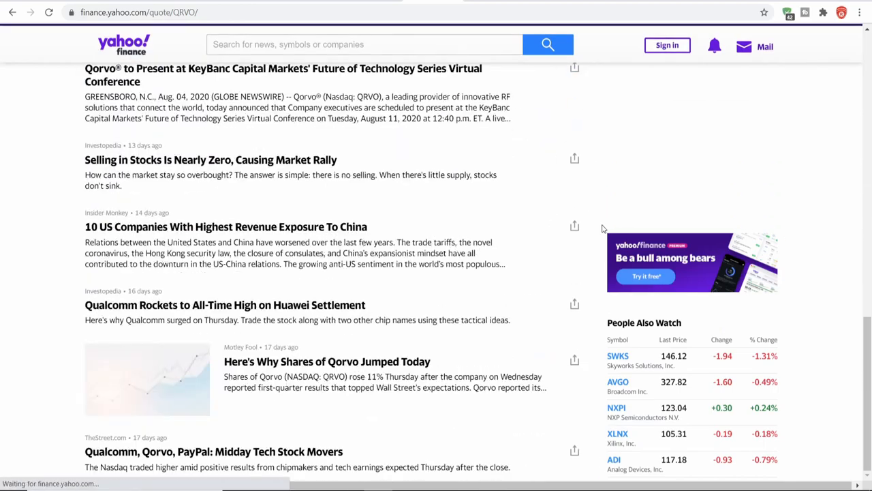
Highlight the opening lines of Qorvo's company description, then scroll through the full profile.
scroll(down, 3)
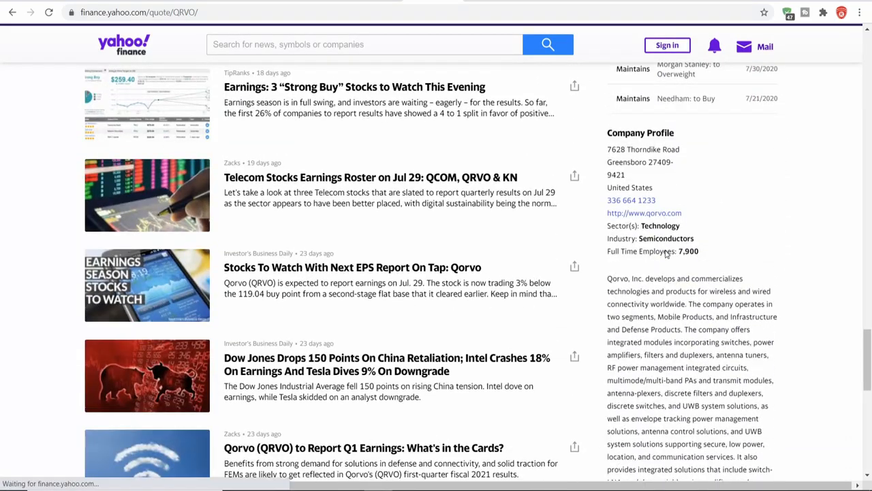
scroll(down, 3)
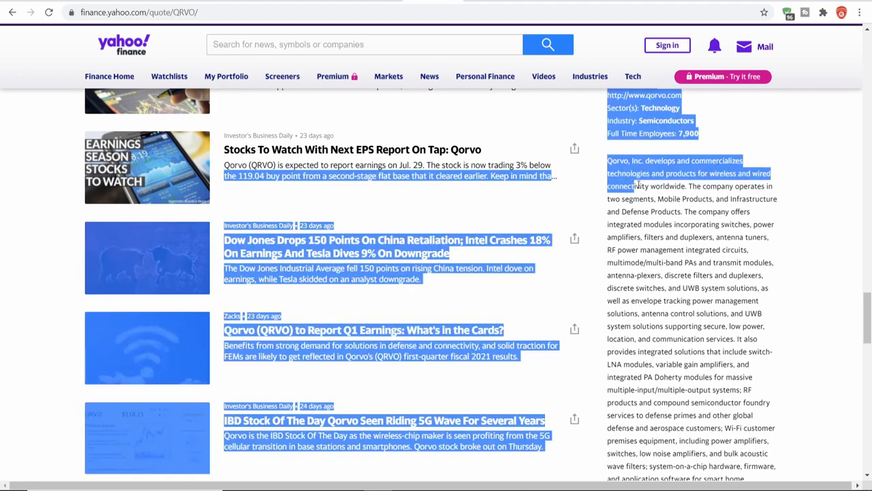
click(610, 160)
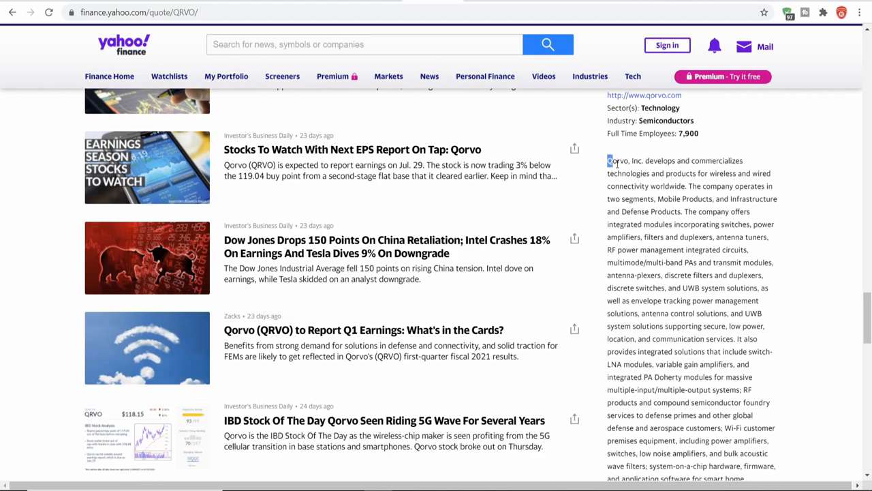
drag(608, 160, 672, 199)
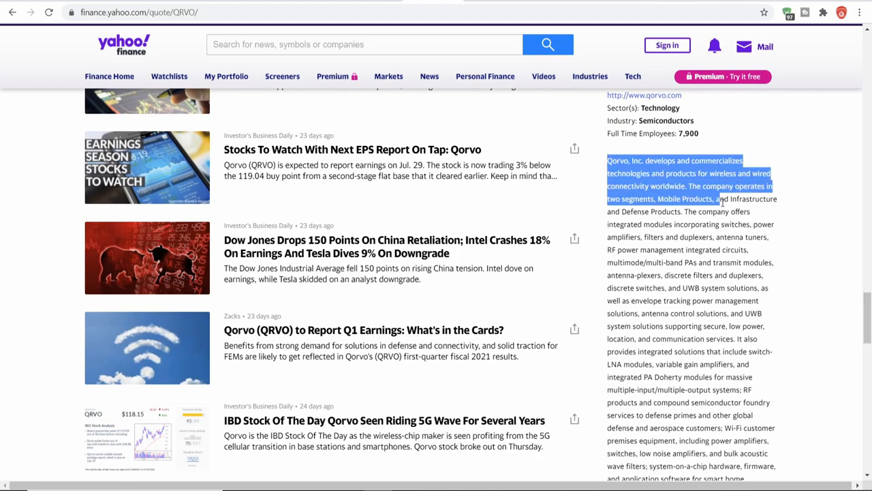
drag(722, 198, 682, 224)
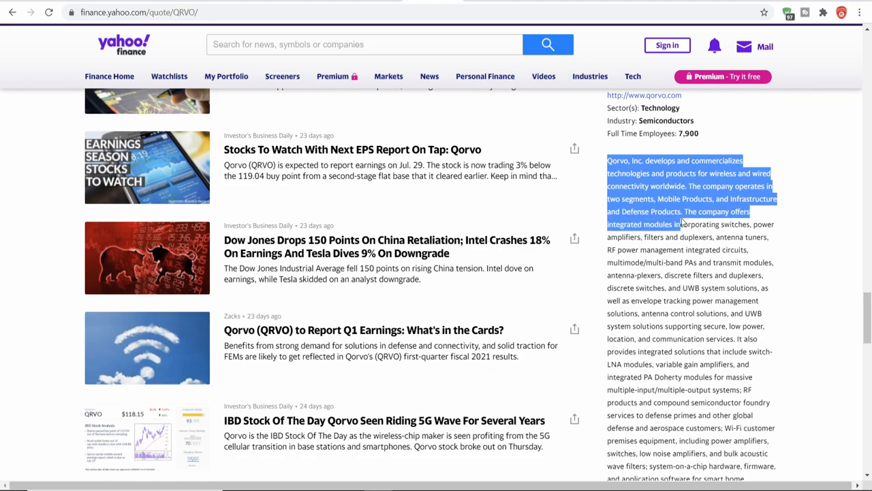
scroll(down, 3)
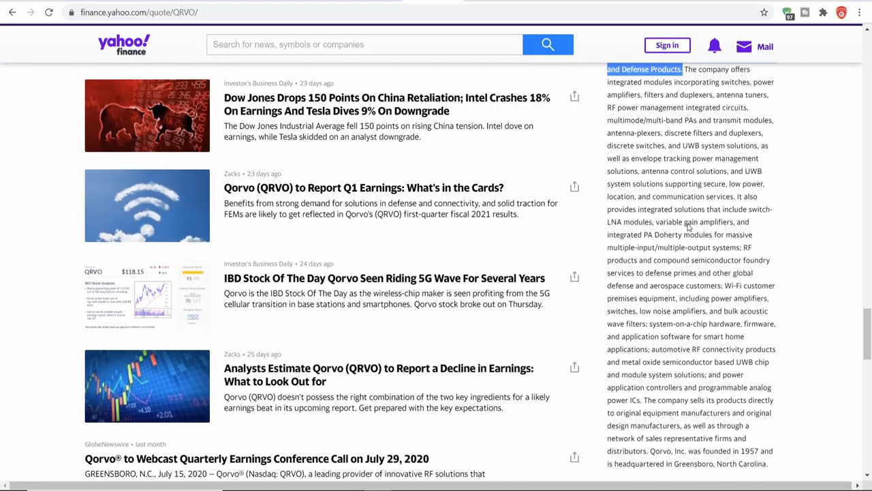
scroll(up, 3)
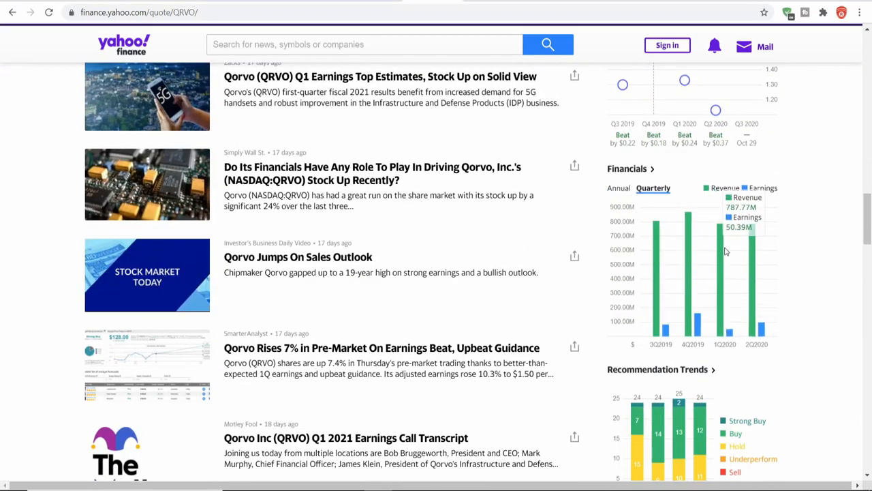
mouse_move(756, 287)
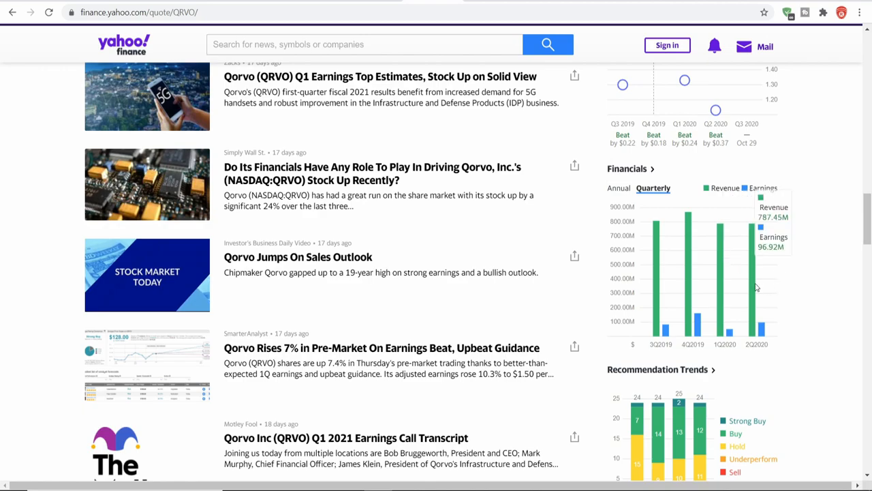
mouse_move(735, 292)
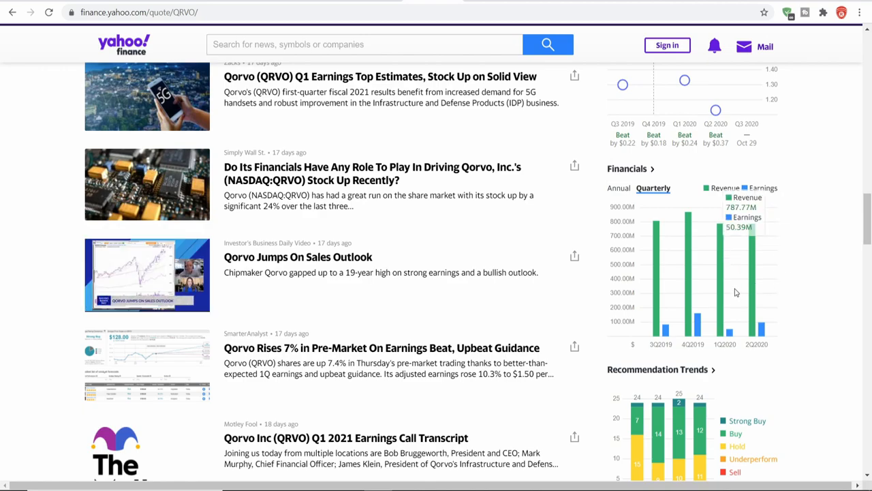
Scroll back up toward Qorvo's summary after reviewing quarterly revenue and earnings.
scroll(up, 3)
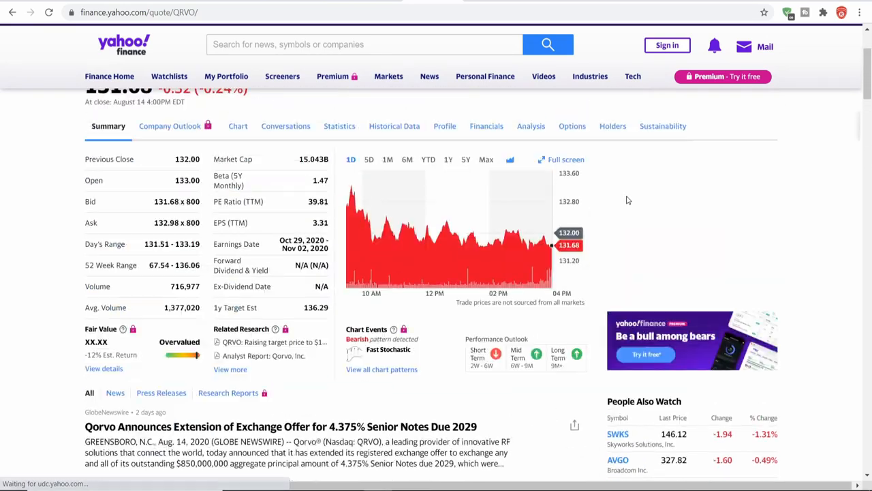
Step Qorvo's price chart through the YTD and 1Y ranges, ending on 5Y.
scroll(up, 3)
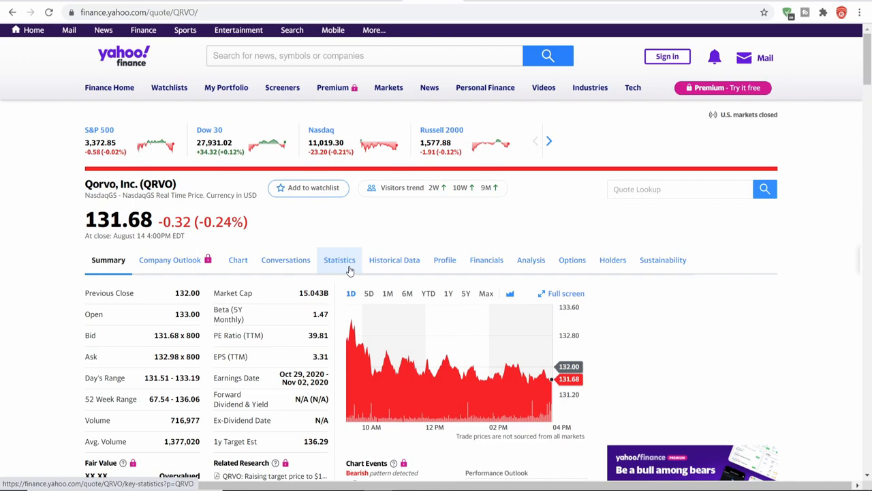
mouse_move(421, 295)
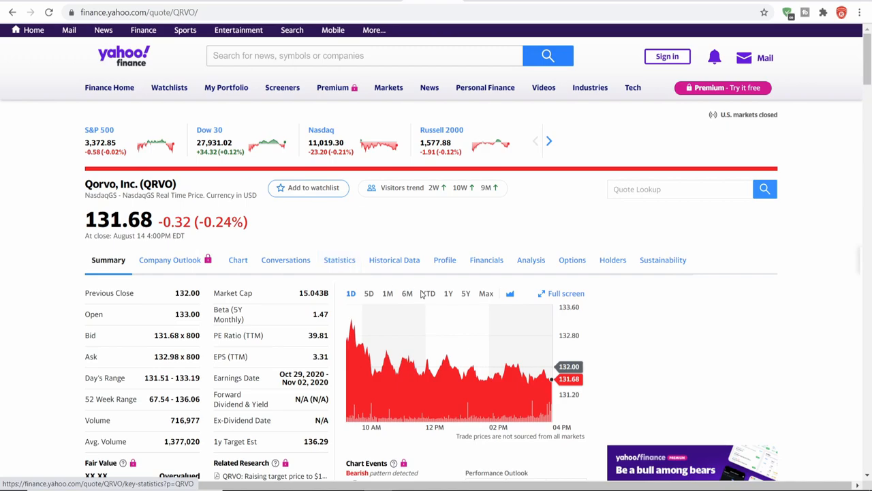
mouse_move(408, 293)
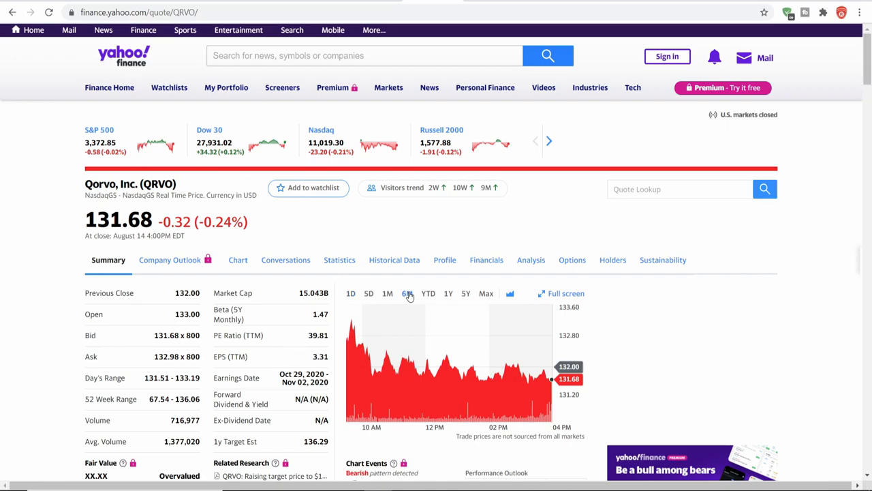
click(428, 293)
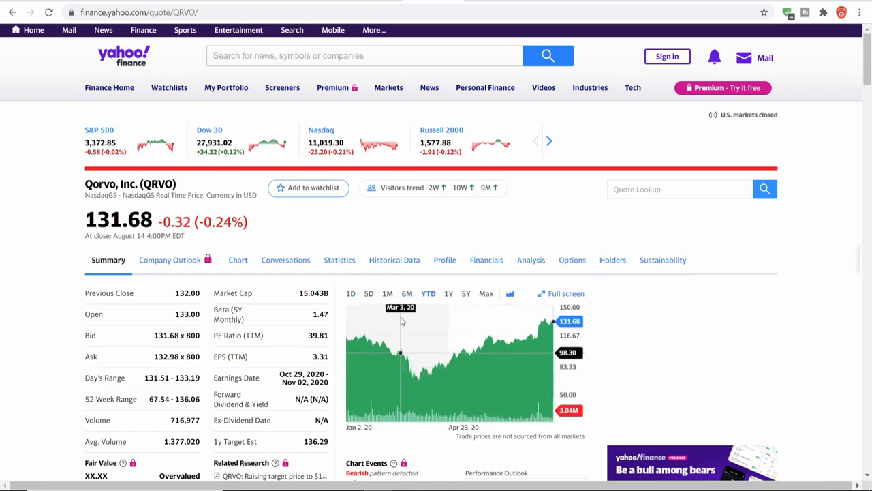
click(447, 293)
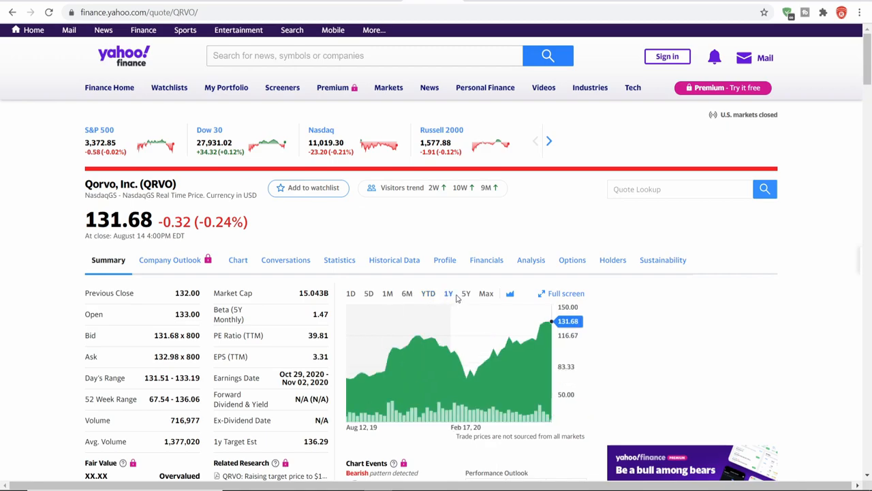
mouse_move(466, 293)
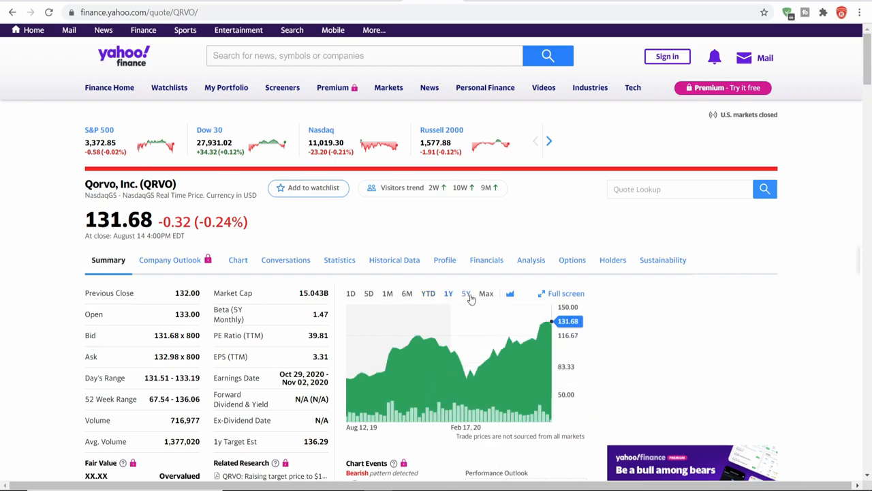
click(465, 293)
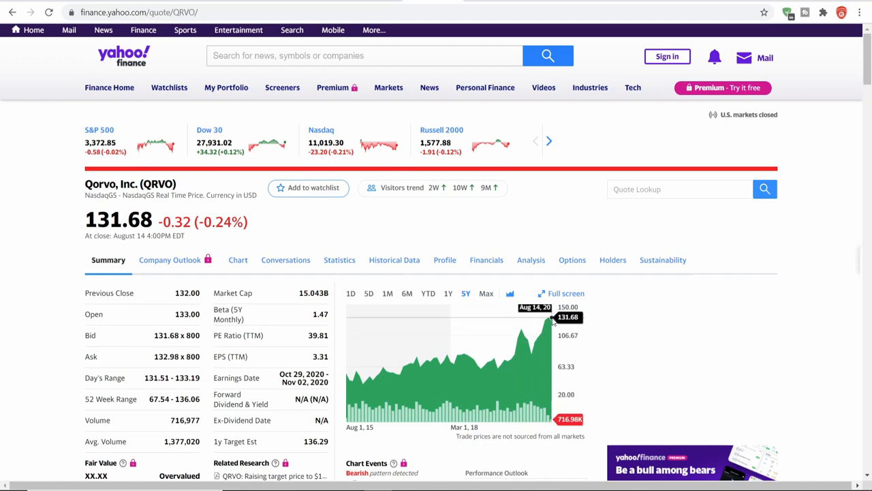
mouse_move(538, 333)
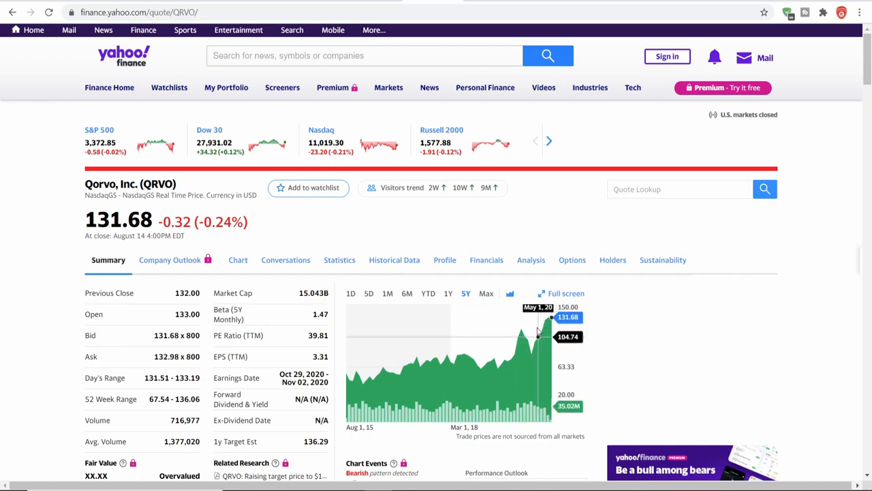
mouse_move(538, 333)
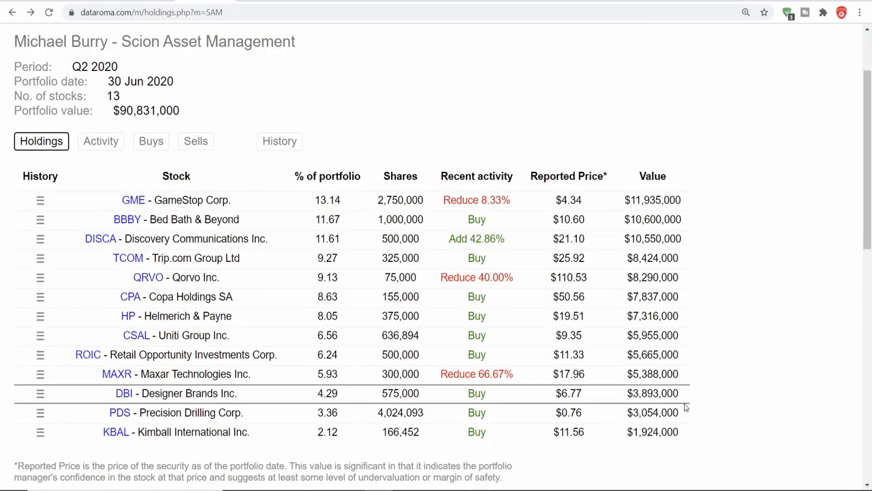
mouse_move(728, 267)
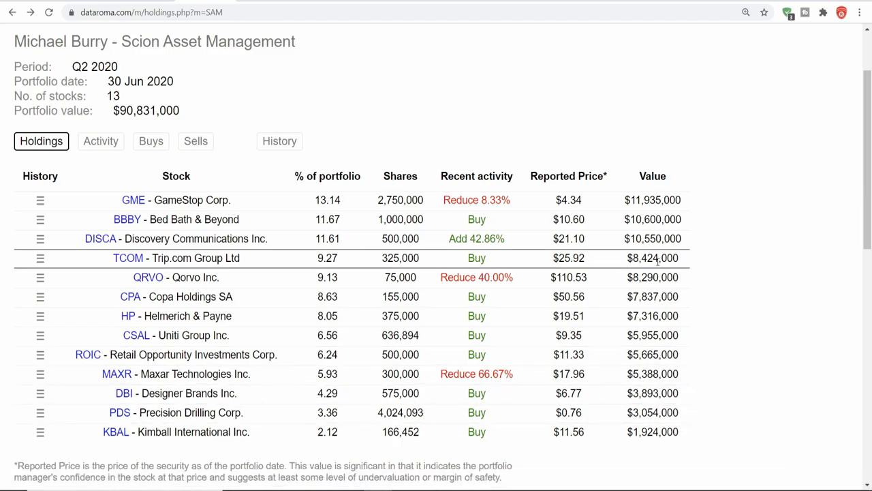
mouse_move(605, 258)
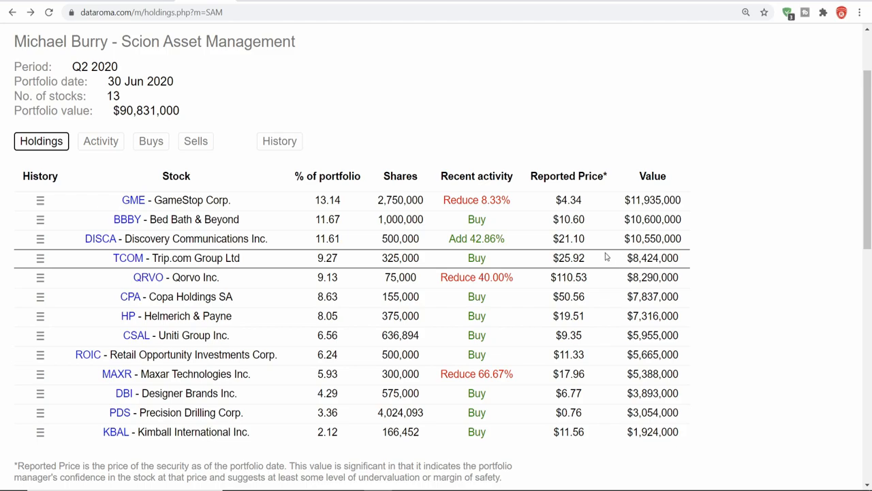
Open Burry's Dataroma Activity page and scroll to the Q2 2020 buys, reductions and sells.
click(100, 141)
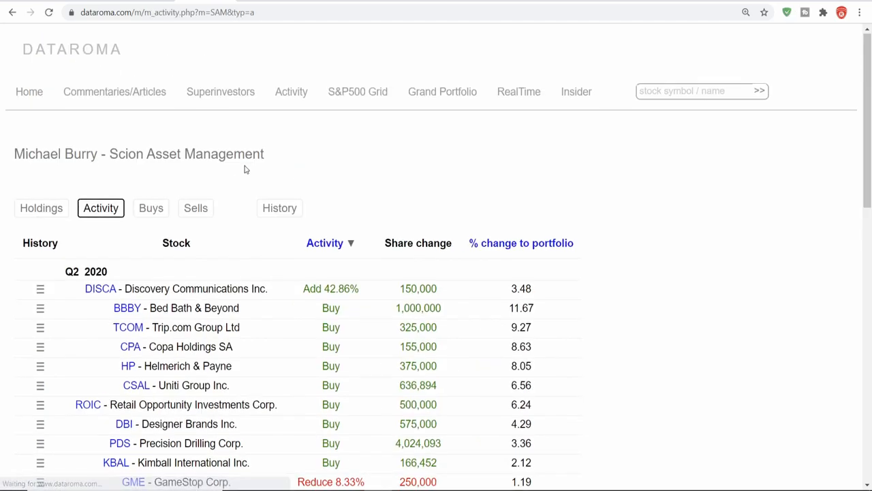
scroll(down, 3)
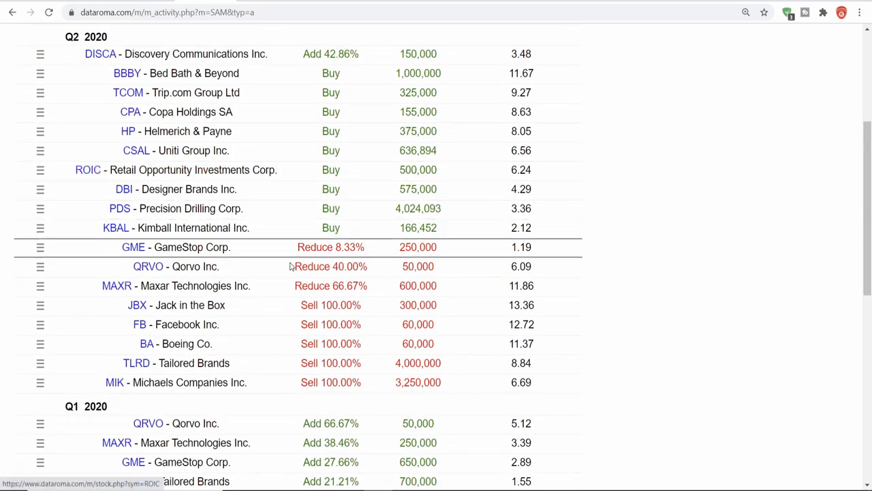
mouse_move(256, 379)
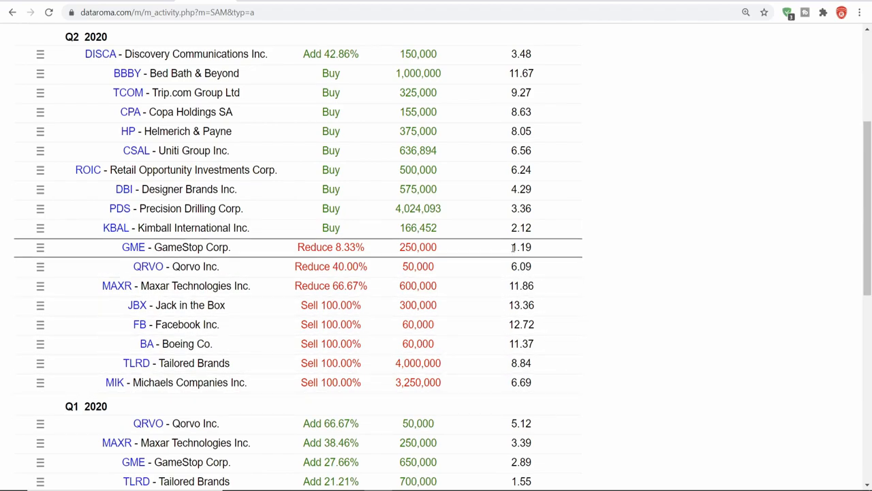
mouse_move(409, 73)
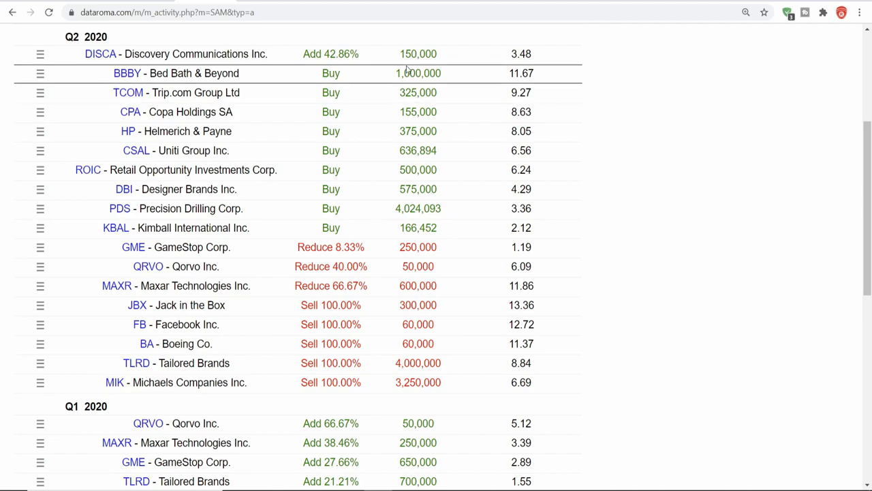